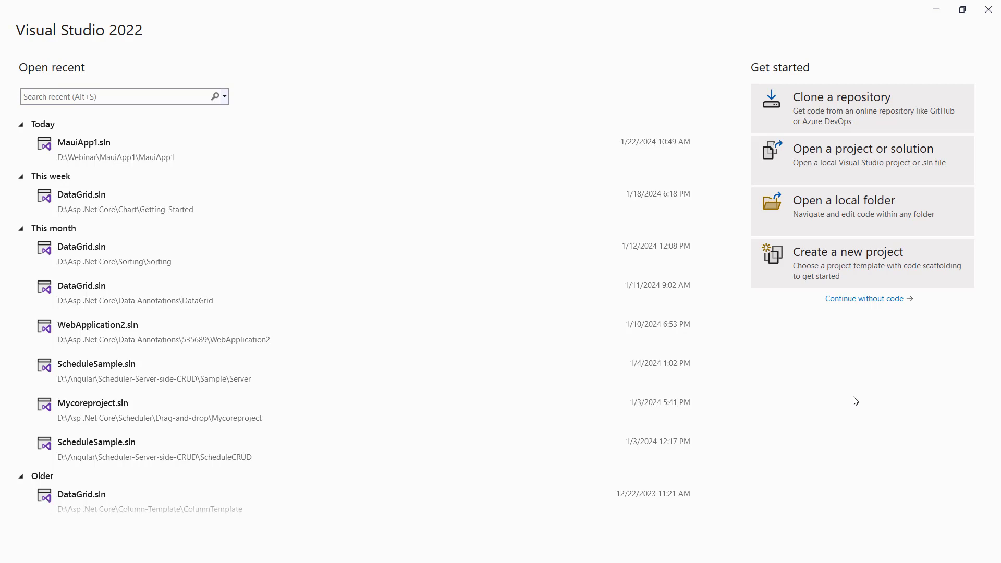
Step: Create an ASP.NET Core Web App (Razor Pages) project named mycoreproject on .NET 8.0
{"action": "left_click", "coordinate": [848, 251]}
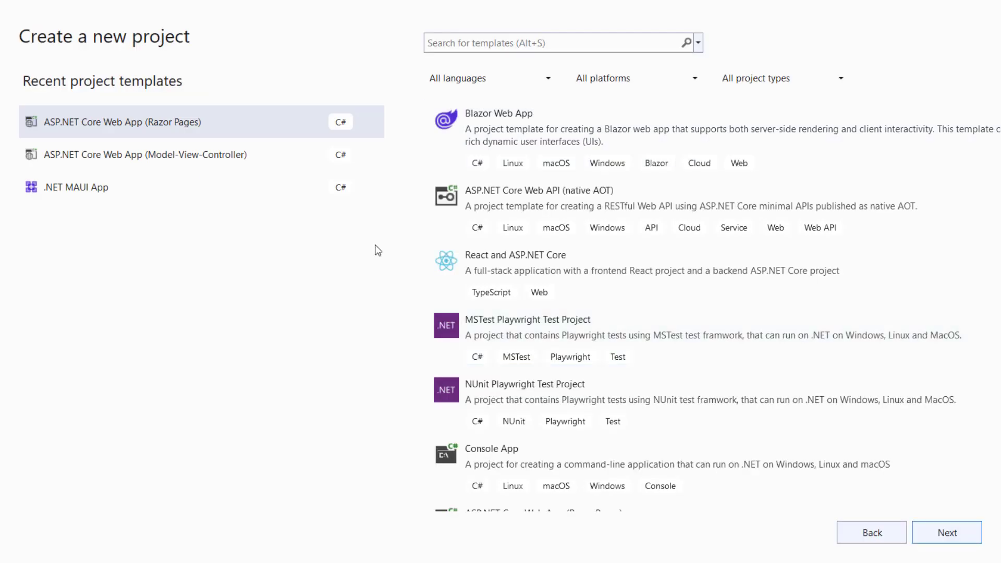
{"action": "mouse_move", "coordinate": [267, 325]}
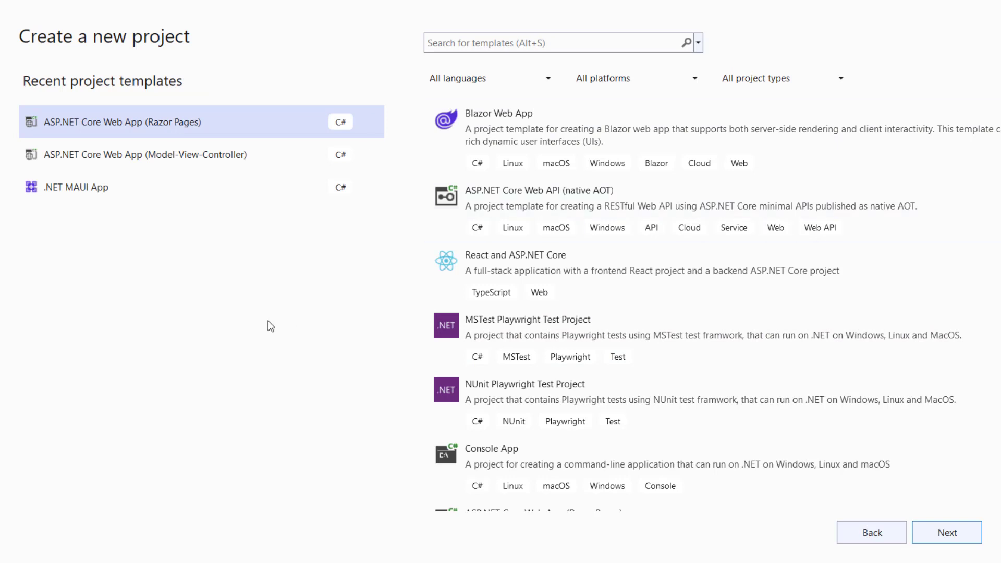
{"action": "left_click", "coordinate": [947, 532]}
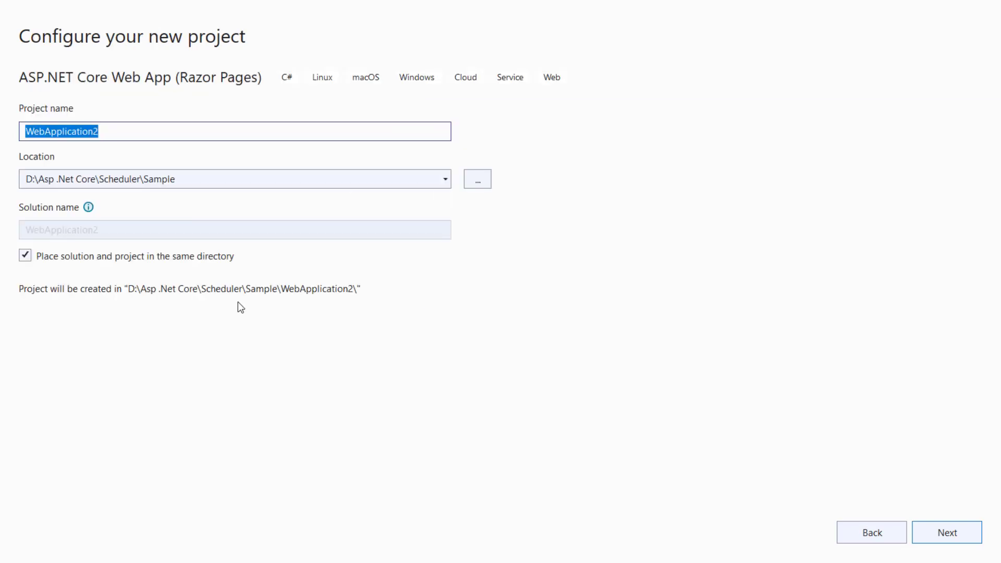
{"action": "mouse_move", "coordinate": [221, 344]}
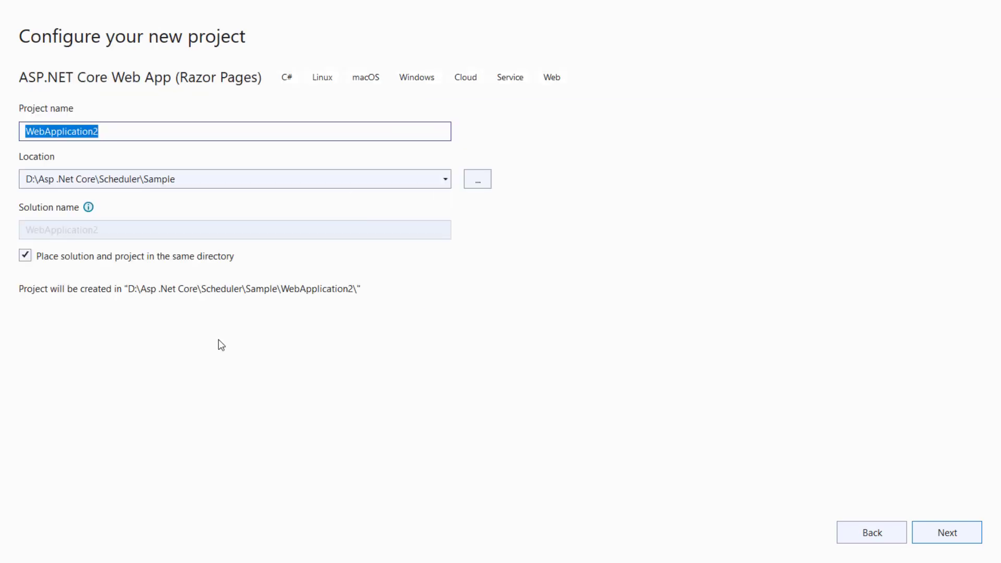
{"action": "type", "text": "mycoreproject"}
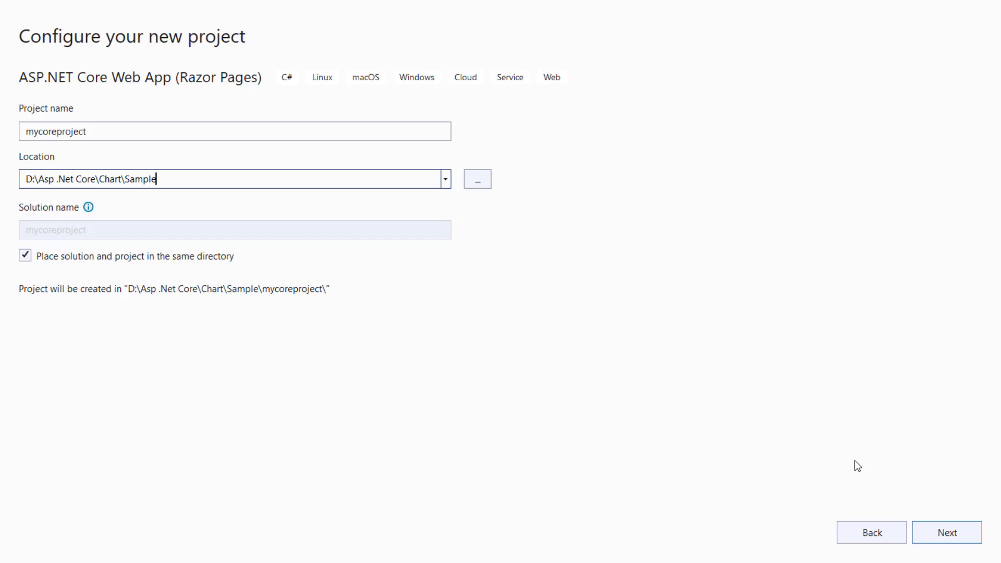
{"action": "left_click", "coordinate": [947, 532]}
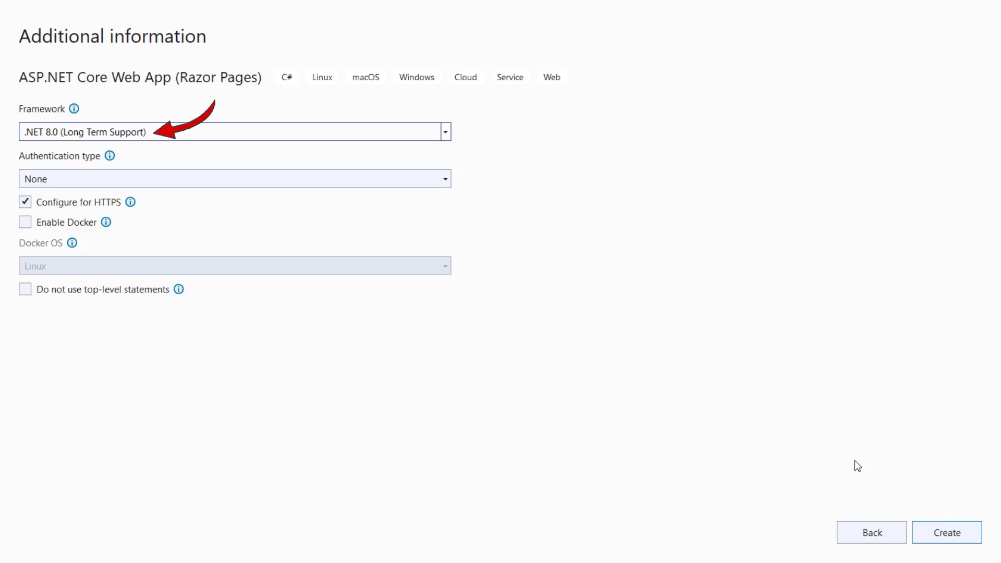
{"action": "left_click", "coordinate": [946, 532]}
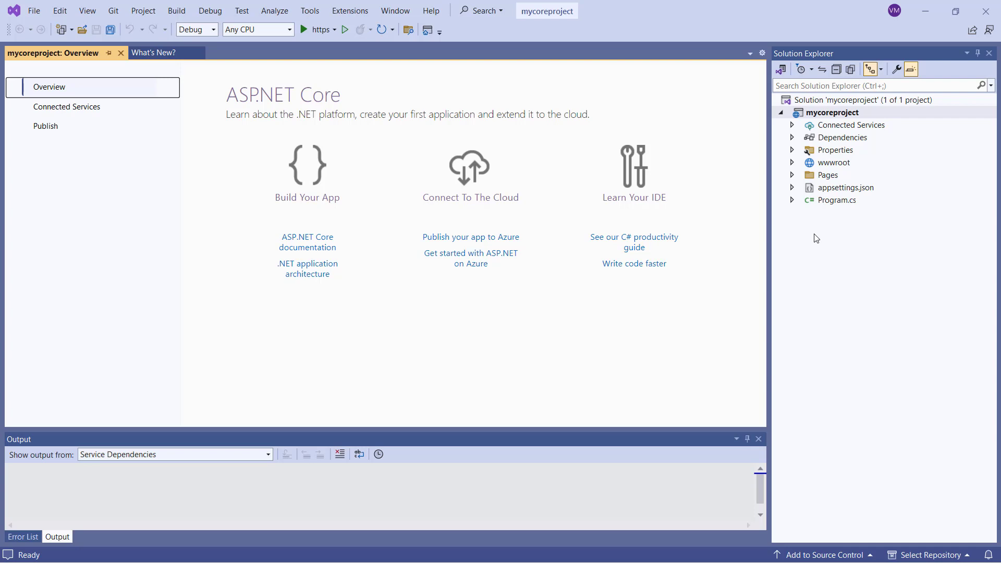
Step: Install Syncfusion.EJ2.AspNet.Core 24.1.46 through NuGet from the project's Dependencies
{"action": "left_click", "coordinate": [842, 137]}
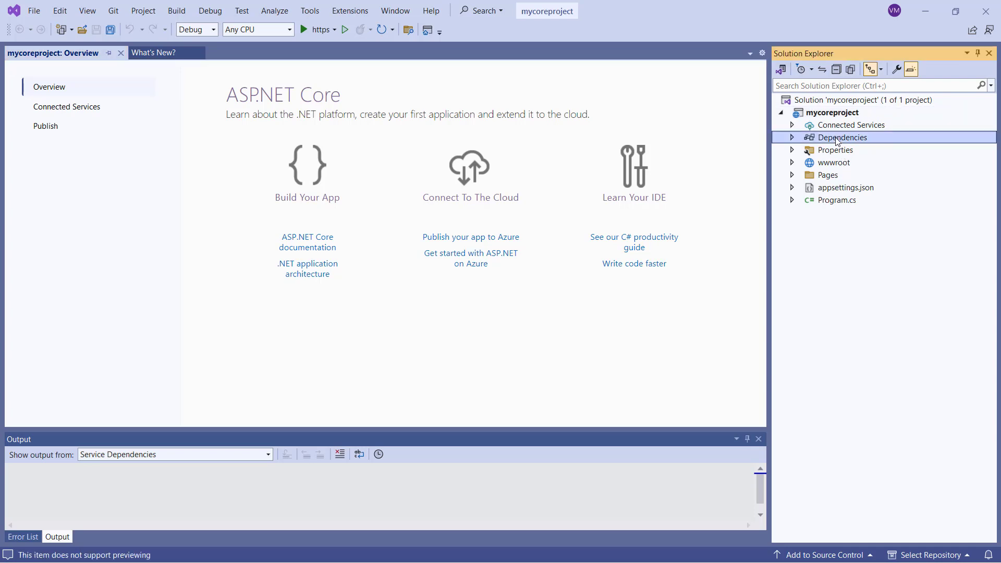
{"action": "right_click", "coordinate": [841, 137]}
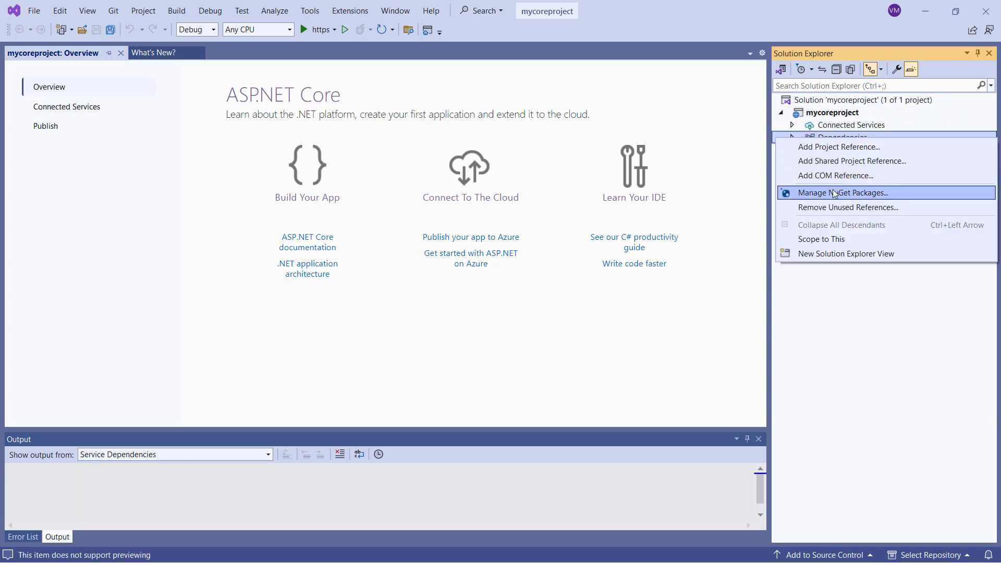
{"action": "left_click", "coordinate": [842, 192]}
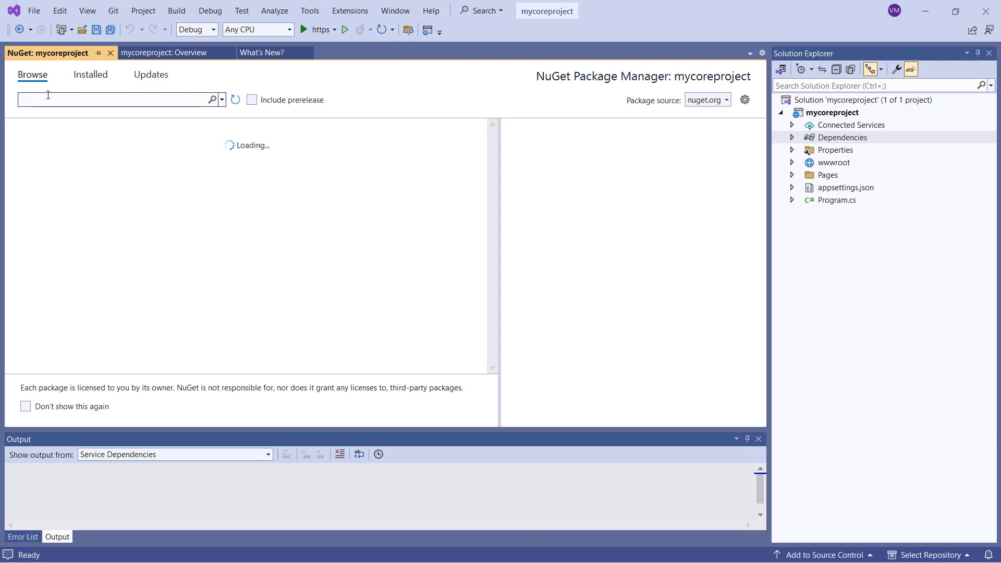
{"action": "type", "text": "Syncfusion ej2 asp net core"}
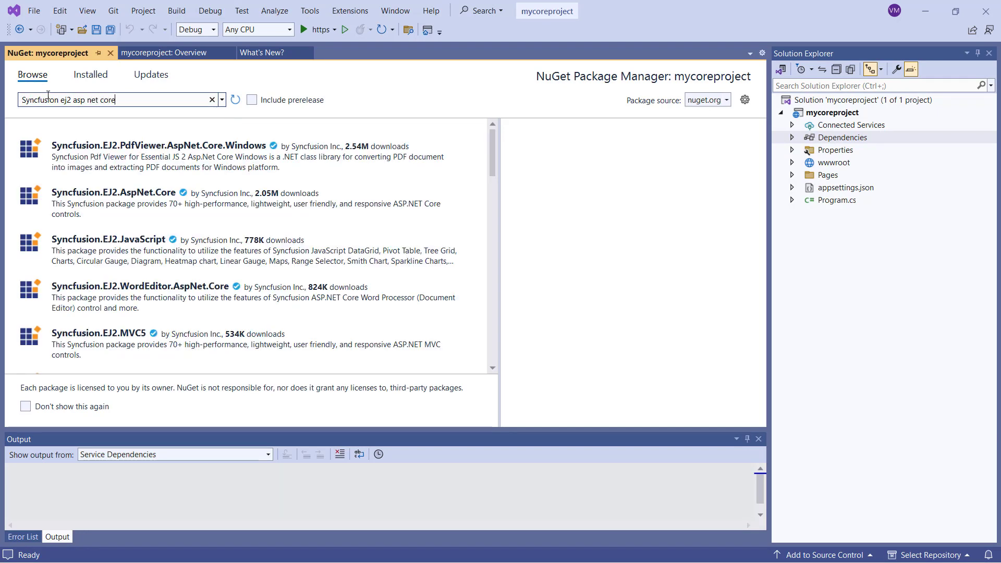
{"action": "left_click", "coordinate": [114, 192]}
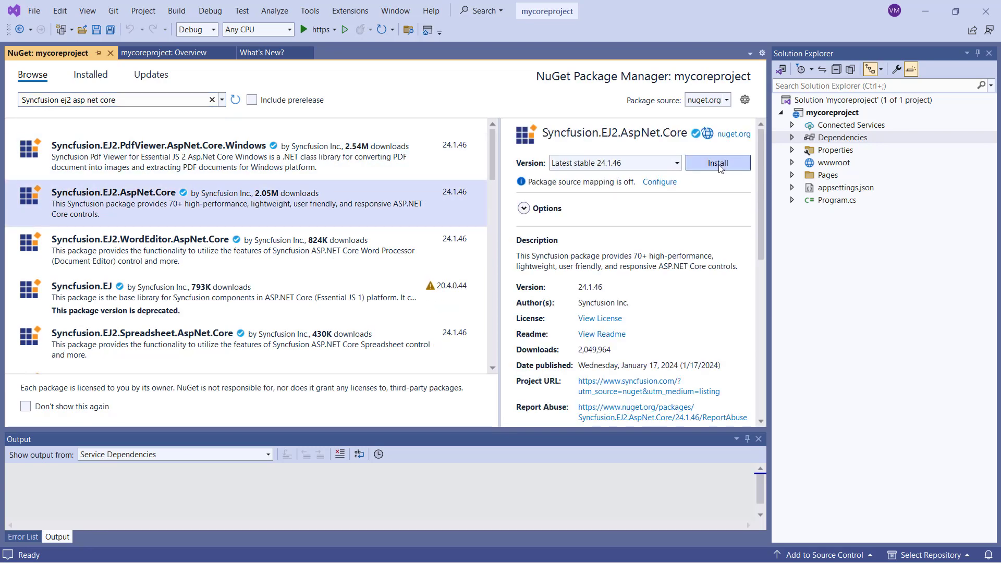
{"action": "left_click", "coordinate": [717, 163]}
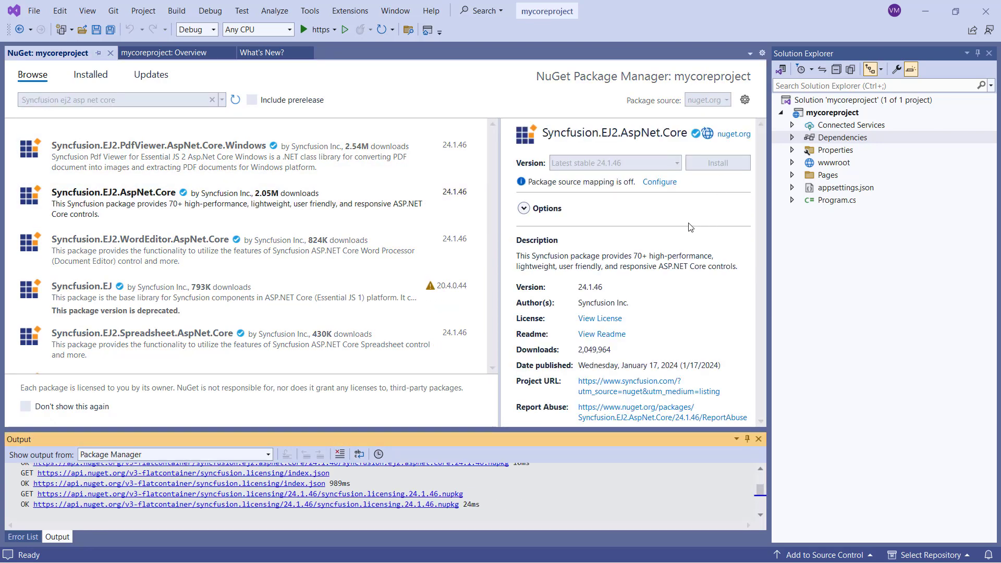
{"action": "left_click", "coordinate": [22, 537]}
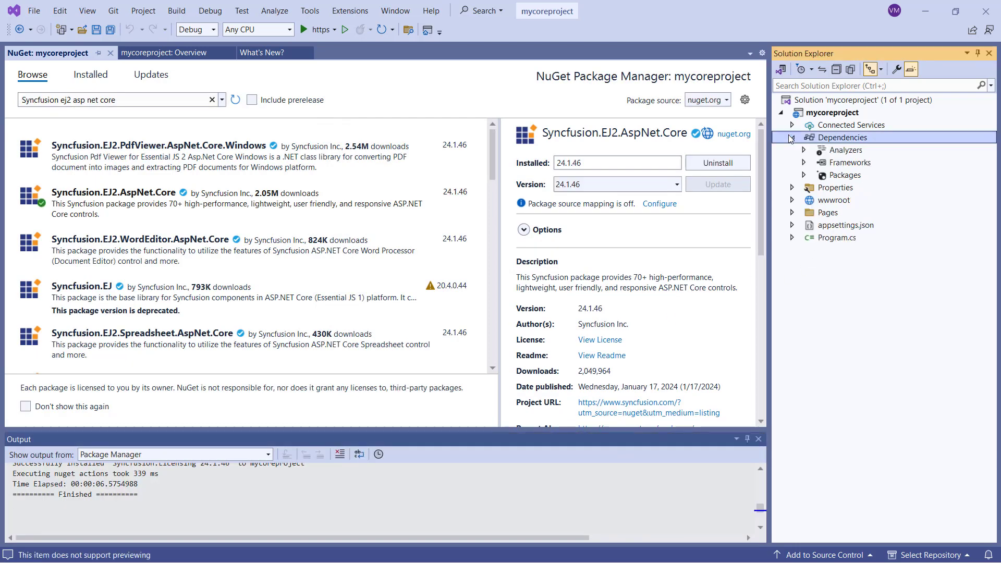
{"action": "left_click", "coordinate": [802, 175]}
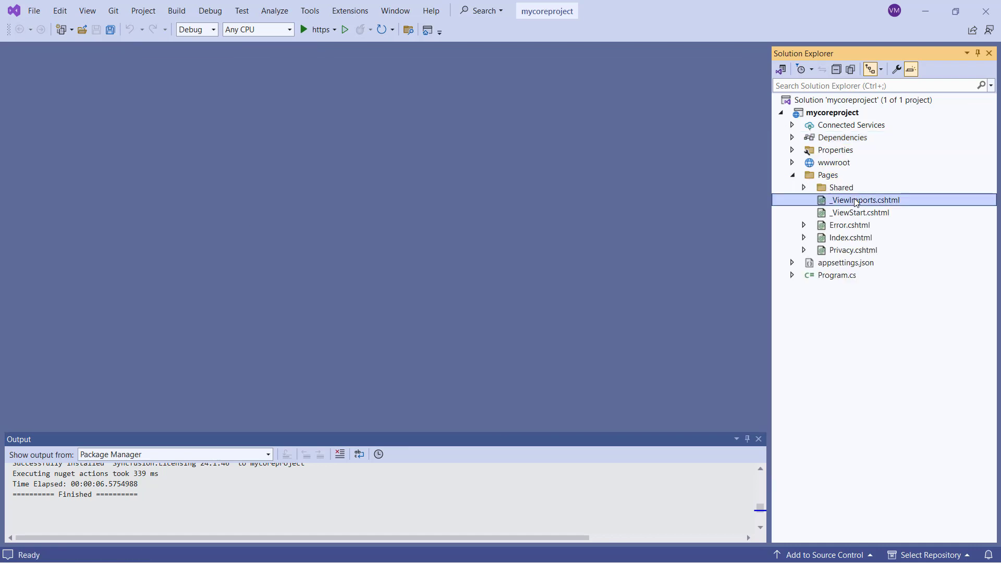
{"action": "double_click", "coordinate": [866, 200]}
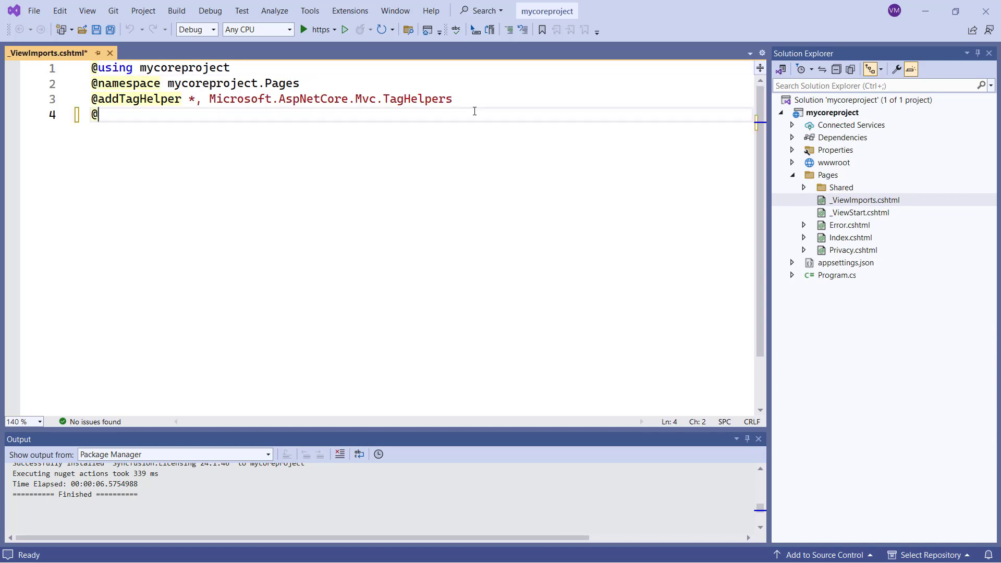
{"action": "type", "text": "addTagHelper *, S"}
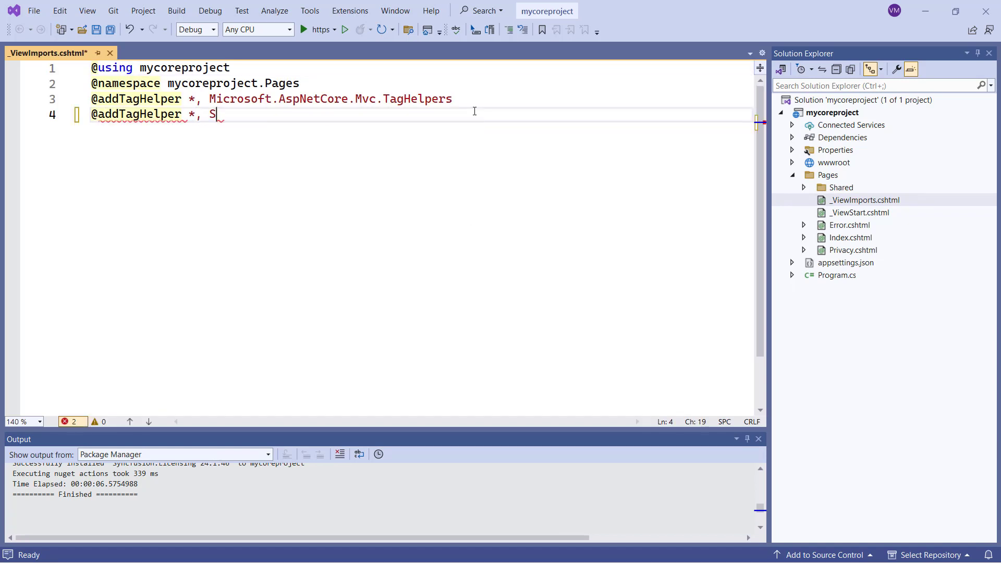
{"action": "type", "text": "yncfusion.E"}
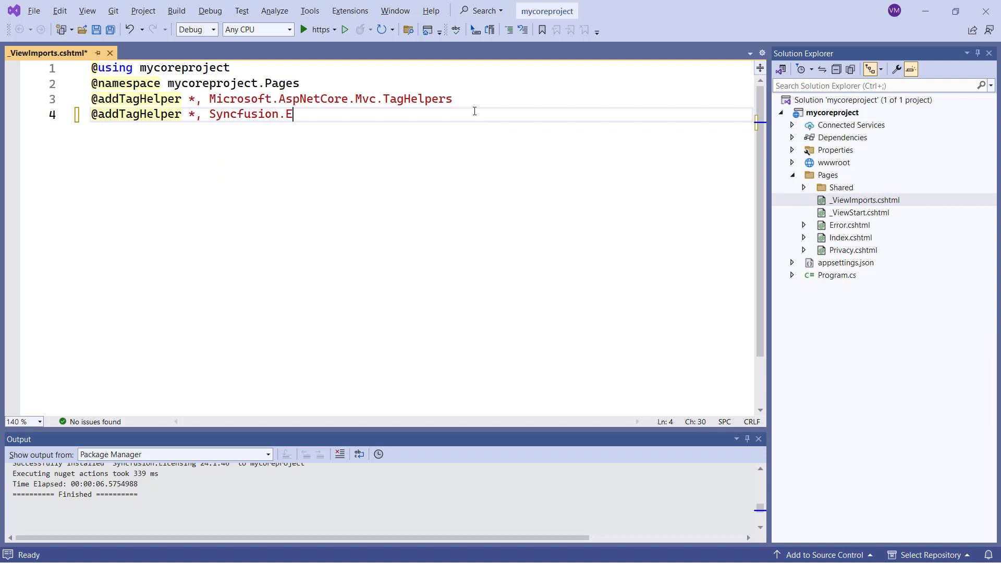
{"action": "type", "text": "J2"}
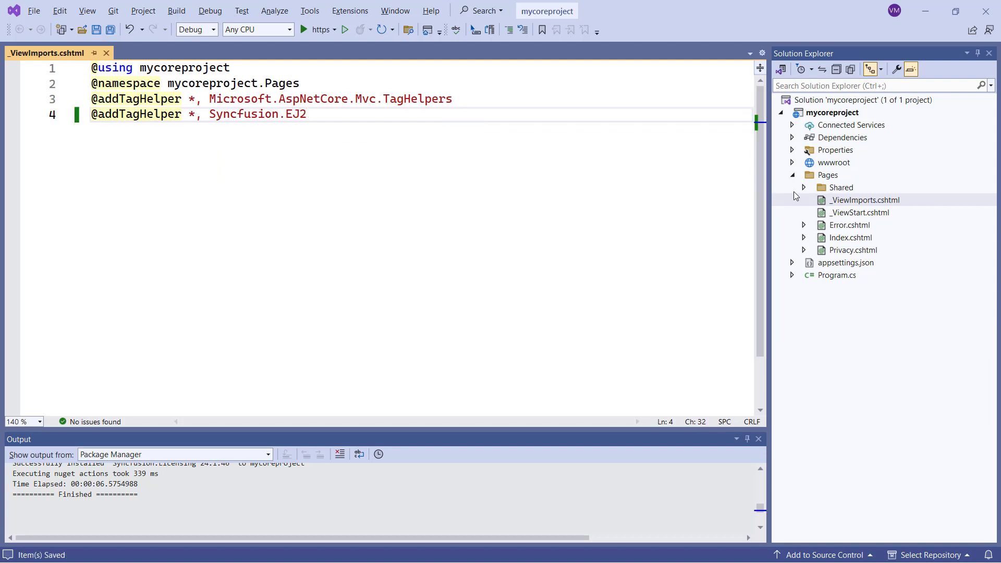
Step: Add the Syncfusion ej2.min.js CDN script tag to the head of Shared/_Layout.cshtml
{"action": "left_click", "coordinate": [803, 187]}
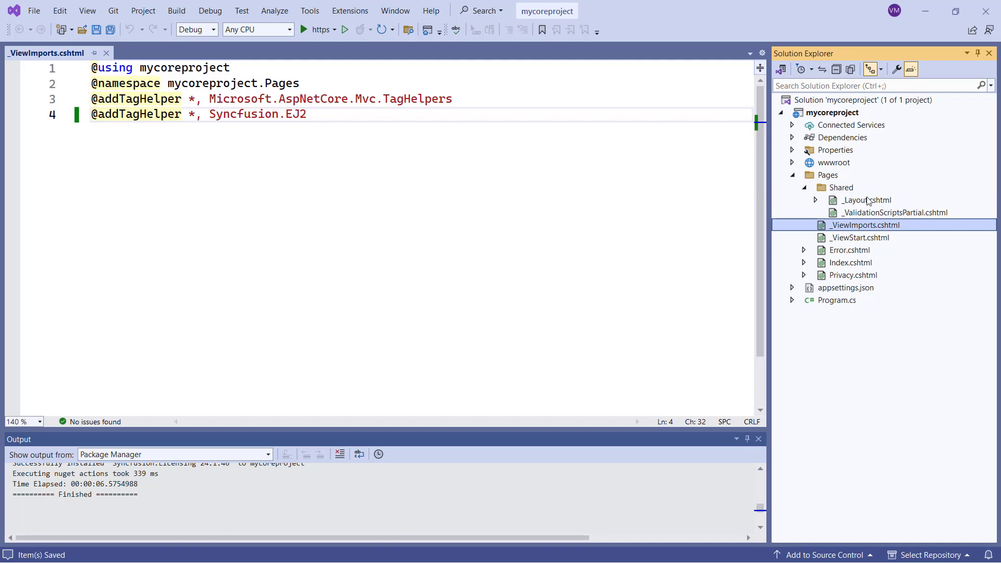
{"action": "double_click", "coordinate": [867, 199]}
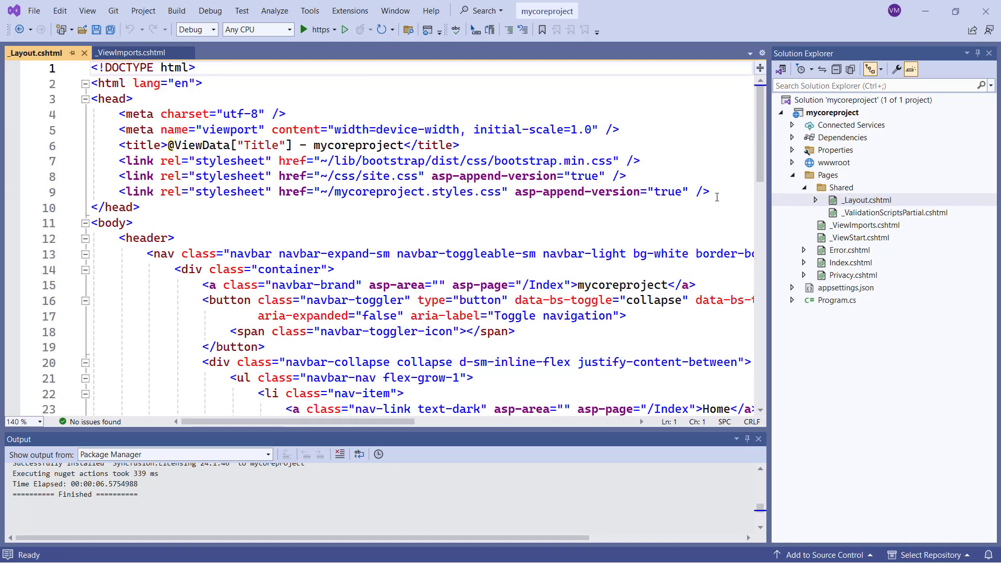
{"action": "type", "text": "<scr"}
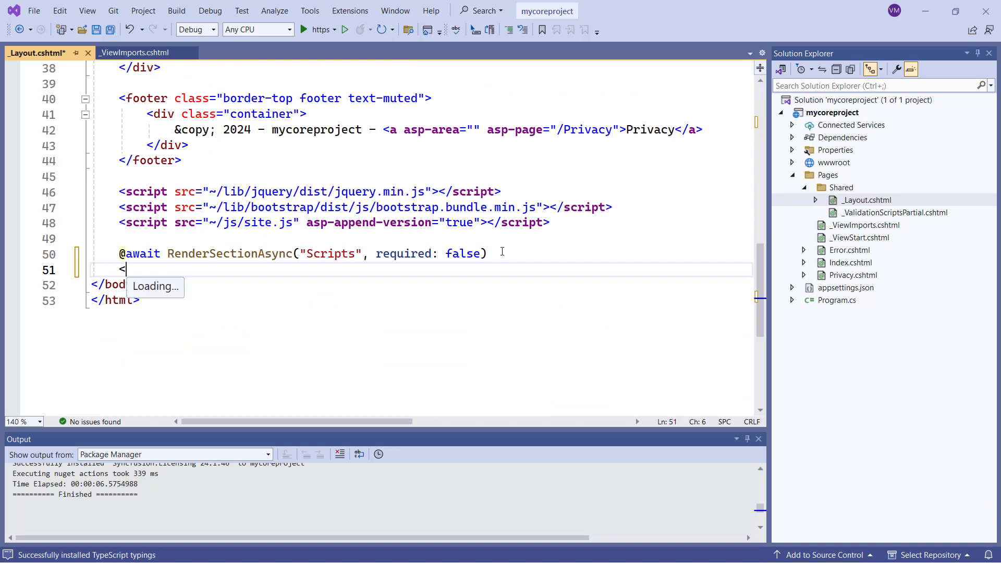
{"action": "type", "text": "ejs-sc"}
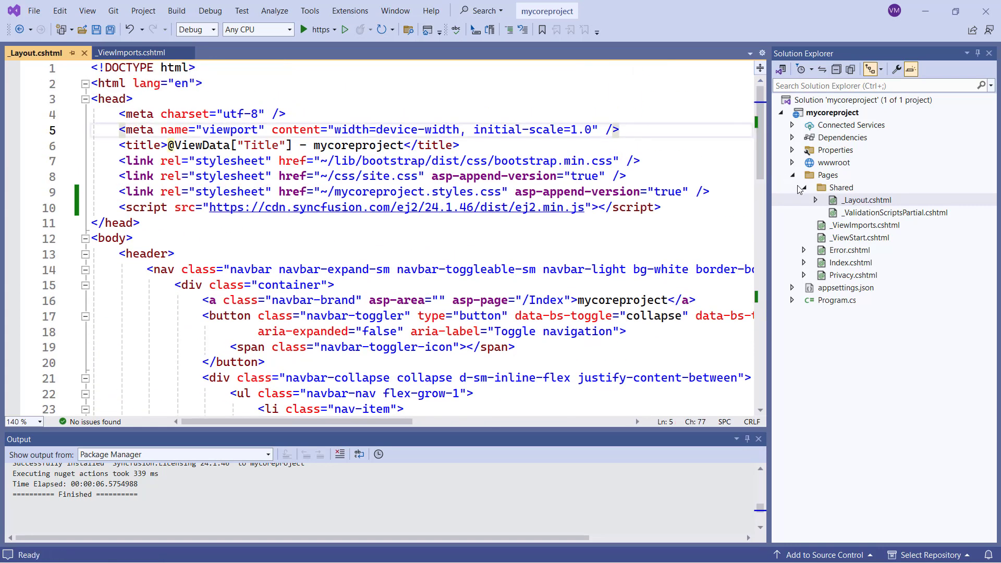
Step: Go to Program.cs and type the Syncfusion edit there
{"action": "left_click", "coordinate": [836, 301]}
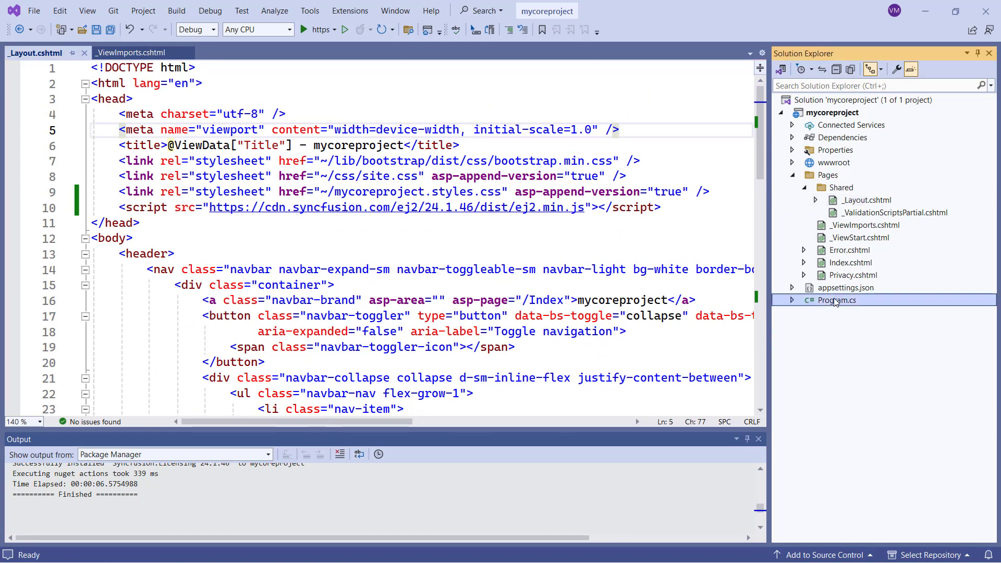
{"action": "type", "text": "Syn"}
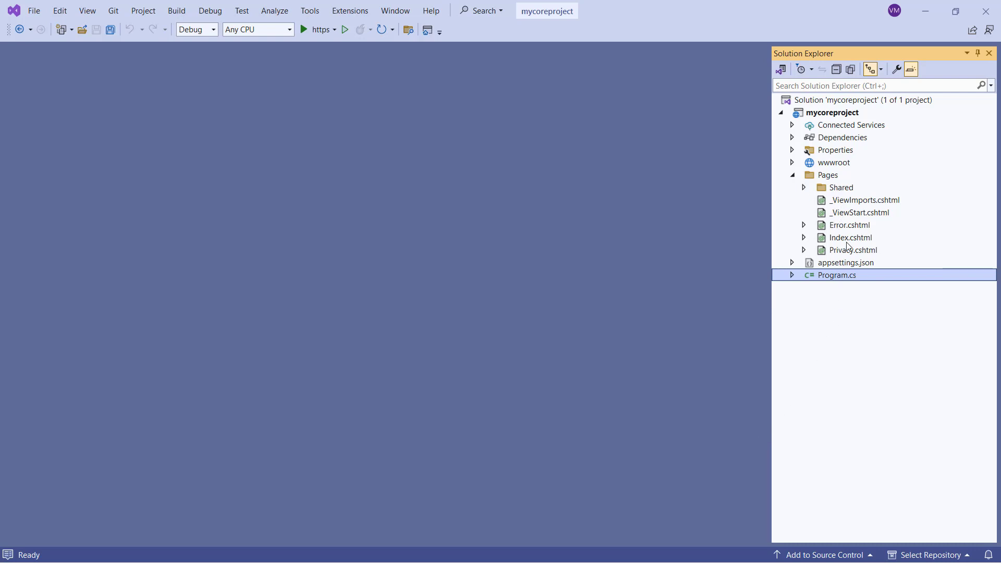
Step: Replace the welcome div in Index.cshtml with <ejs-chart id="chart"></ejs-chart>
{"action": "double_click", "coordinate": [850, 237]}
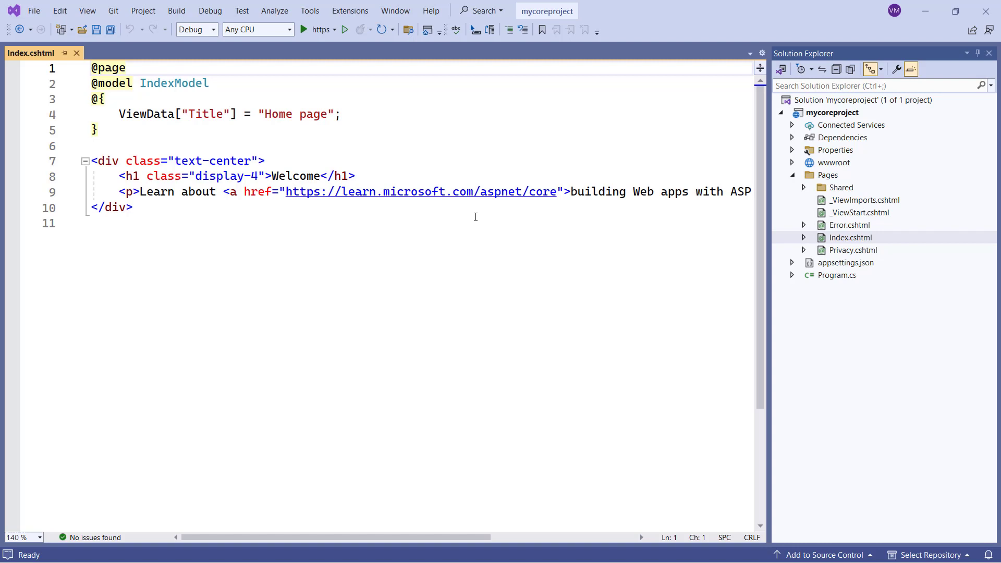
{"action": "type", "text": "<ejs-chart id=\"chart\">"}
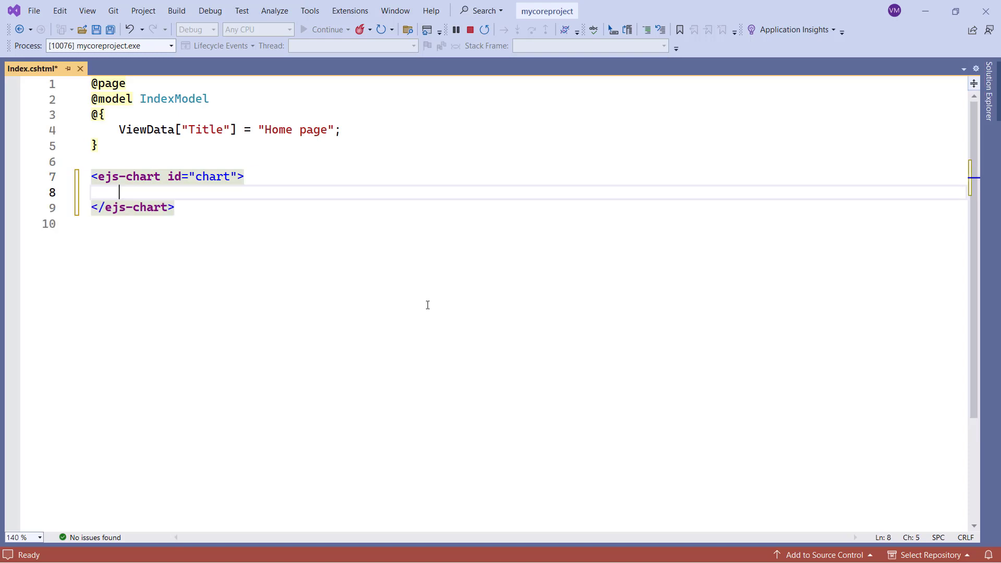
Step: Add an e-series-collection holding a Line-type e-series inside ejs-chart, and save
{"action": "type", "text": "<"}
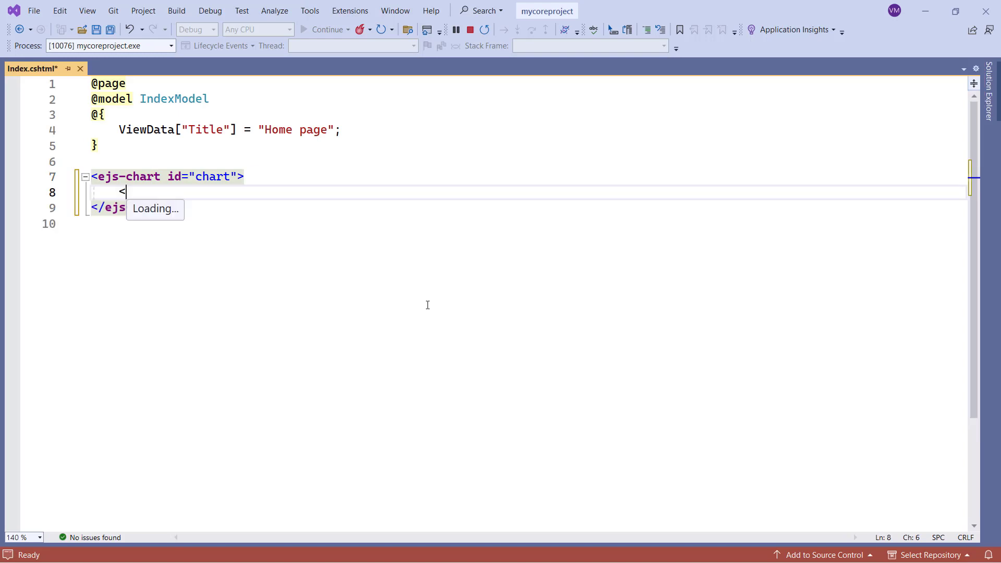
{"action": "type", "text": "e-series-collection"}
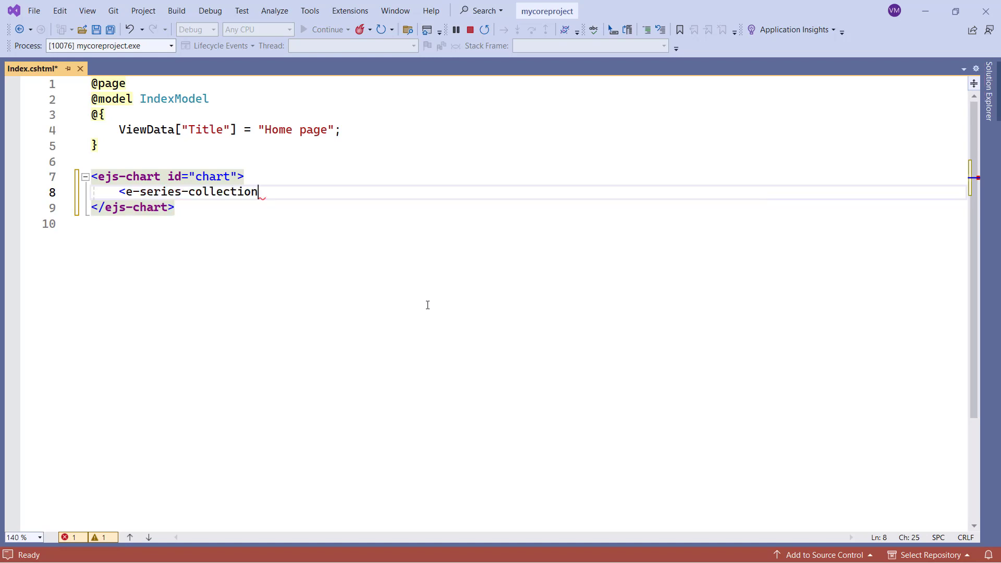
{"action": "type", "text": ">"}
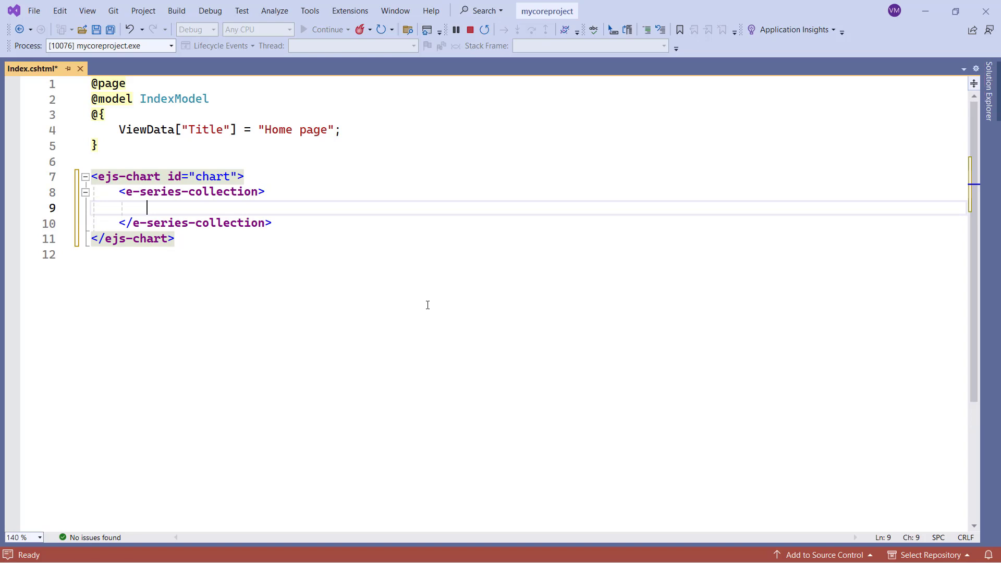
{"action": "type", "text": "<e-series typ></e-series>"}
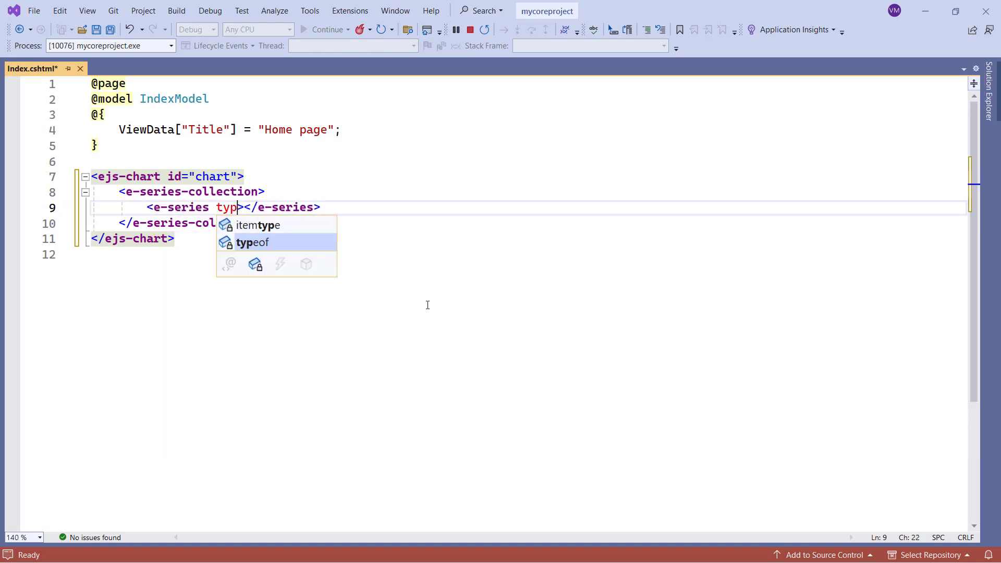
{"action": "type", "text": "=\"Li\""}
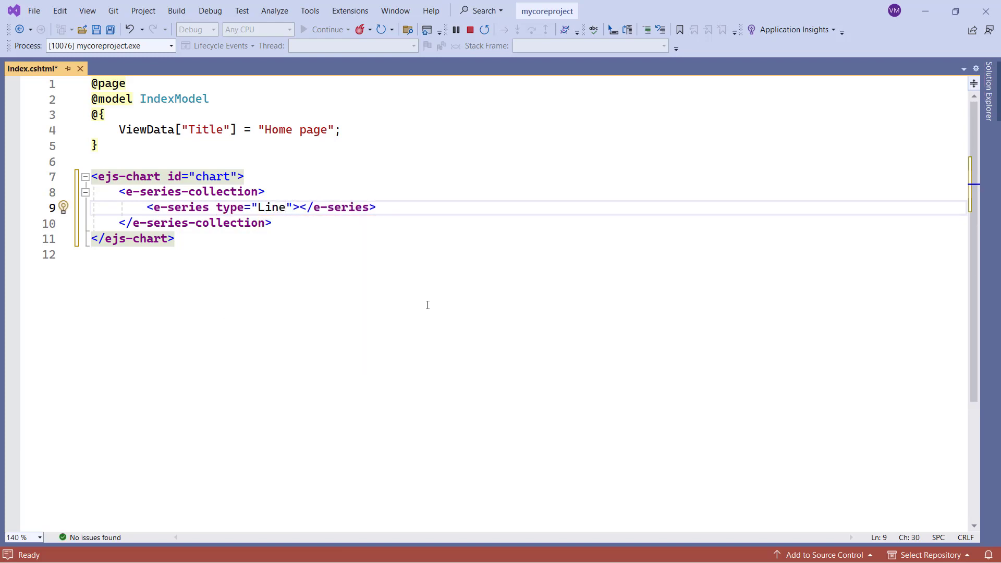
{"action": "key", "text": "ctrl+s"}
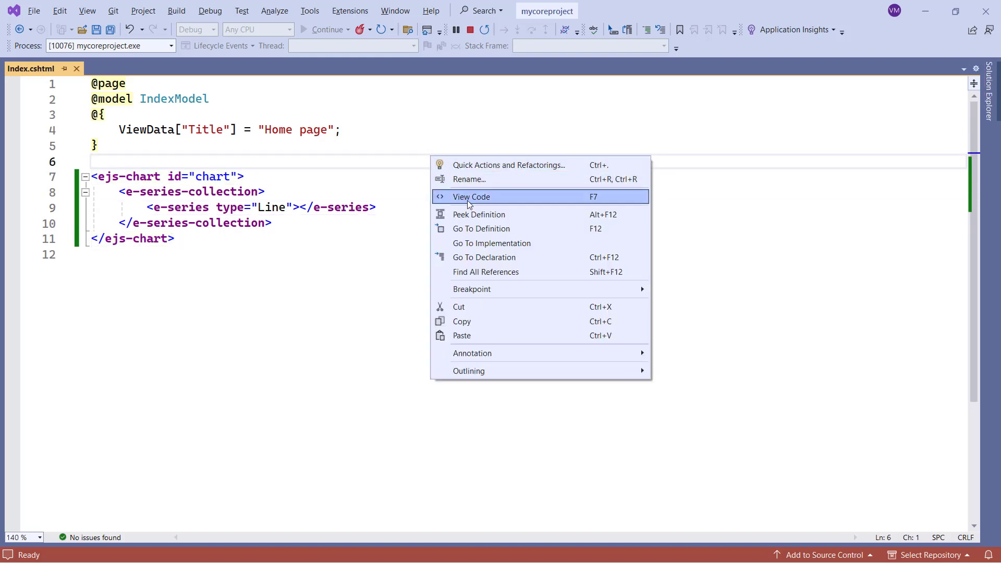
Step: Add the LayoutData class in the page's code-behind and save it
{"action": "left_click", "coordinate": [472, 196]}
{"action": "type", "text": "public class Lay"}
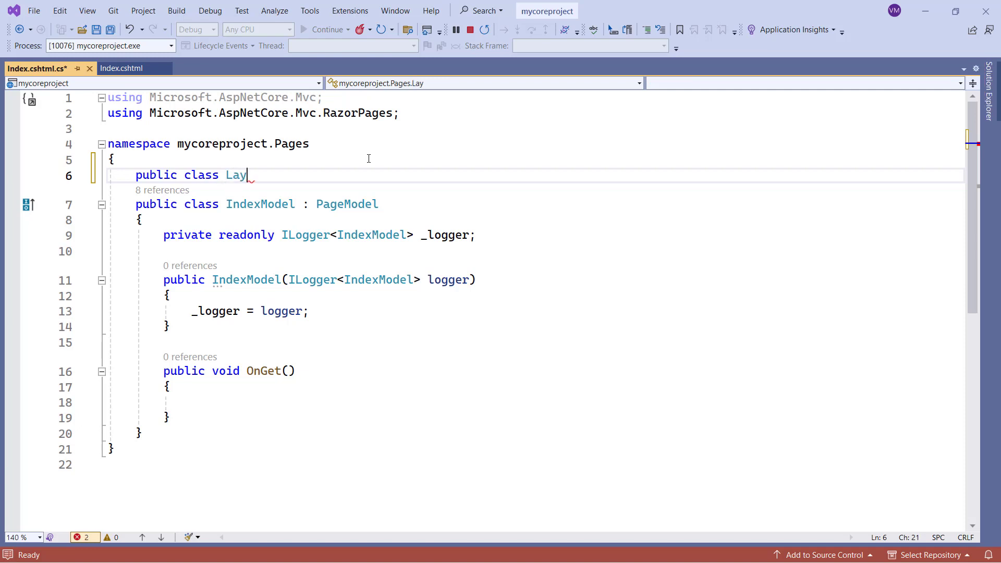
{"action": "type", "text": "outData"}
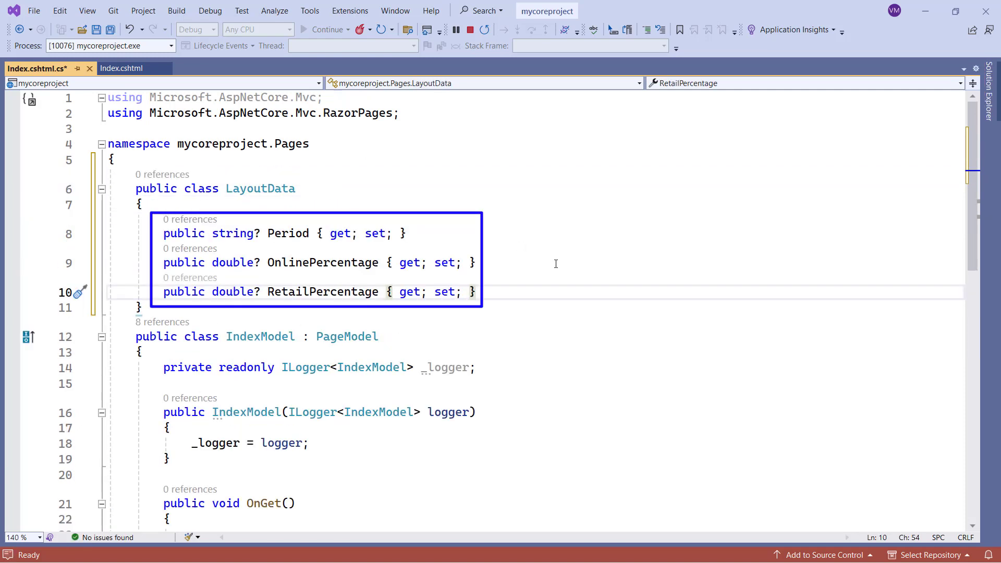
{"action": "key", "text": "ctrl+s"}
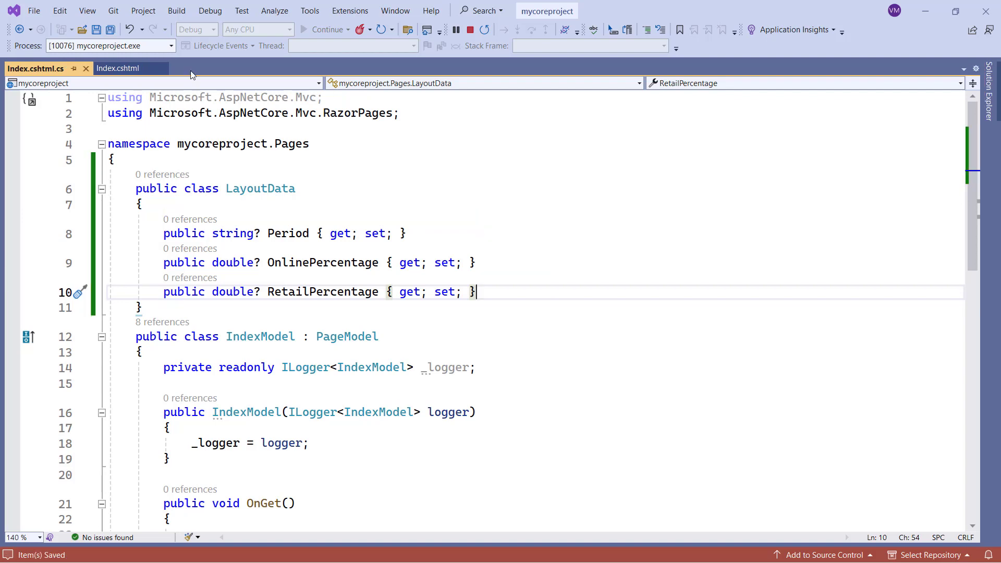
Step: Add the SalesData list and bind the series with xName "Period" and yName "OnlinePercentage"
{"action": "left_click", "coordinate": [114, 68]}
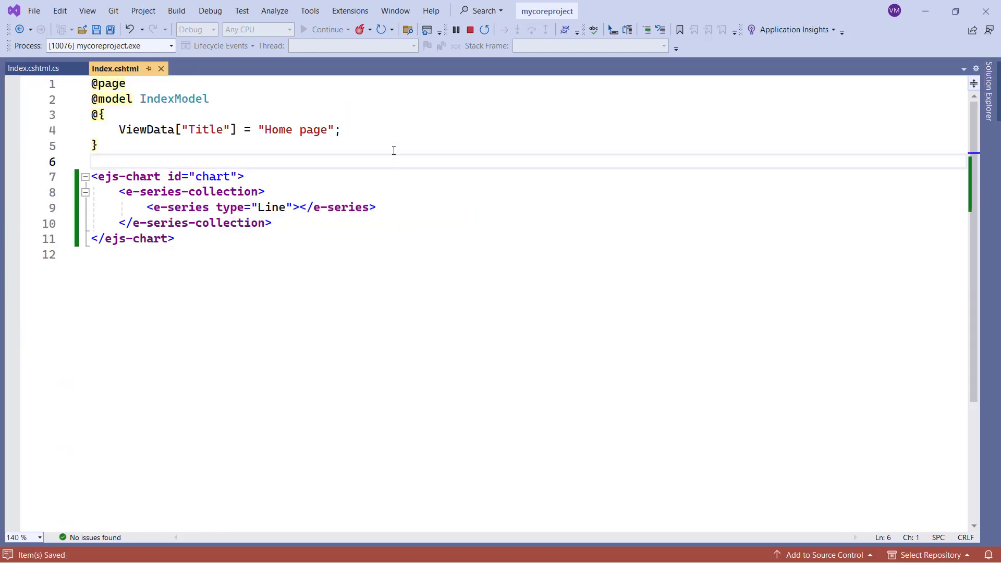
{"action": "type", "text": "Lis"}
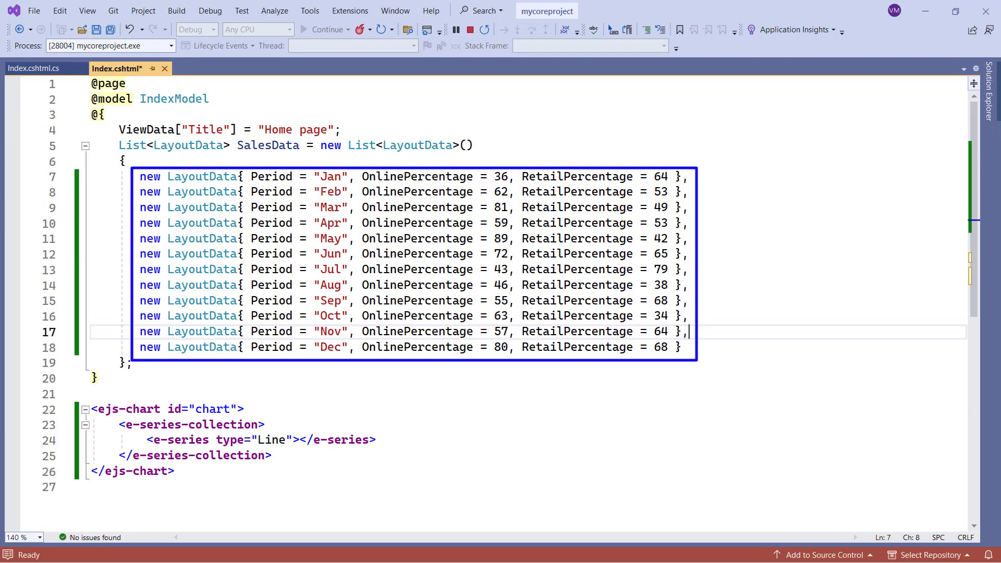
{"action": "mouse_move", "coordinate": [416, 300]}
{"action": "type", "text": " dataSource=\""}
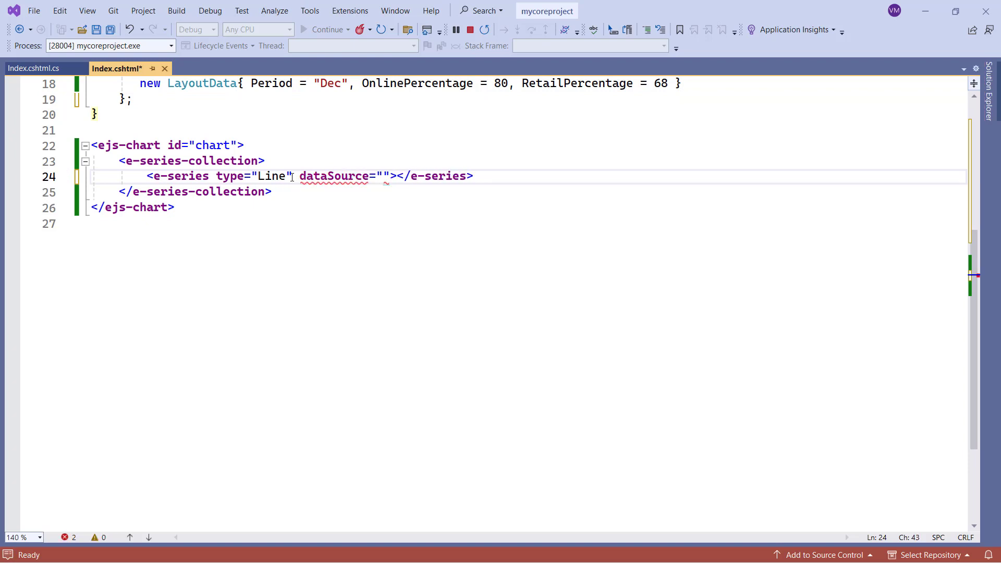
{"action": "type", "text": "SalesData\""}
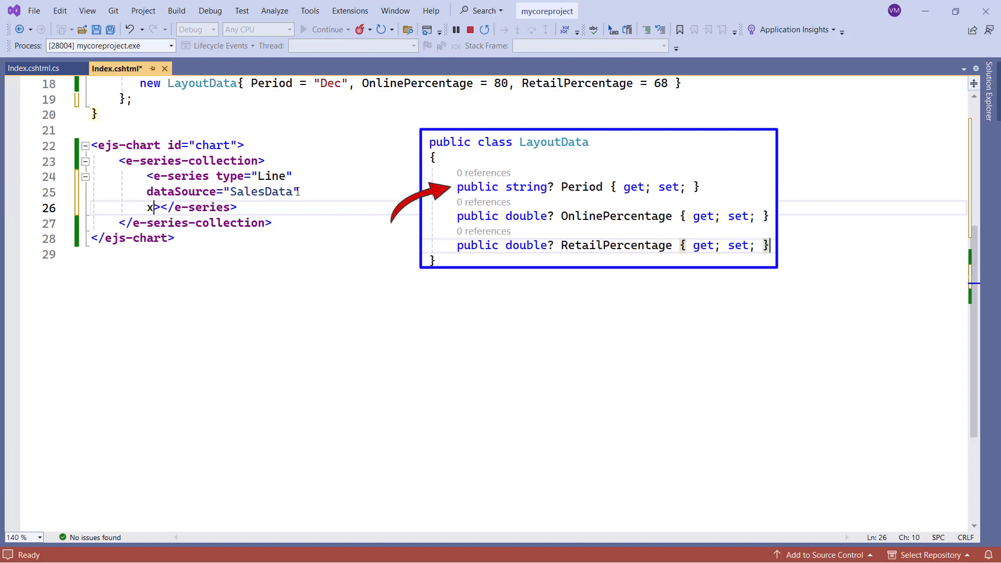
{"action": "type", "text": "Name"}
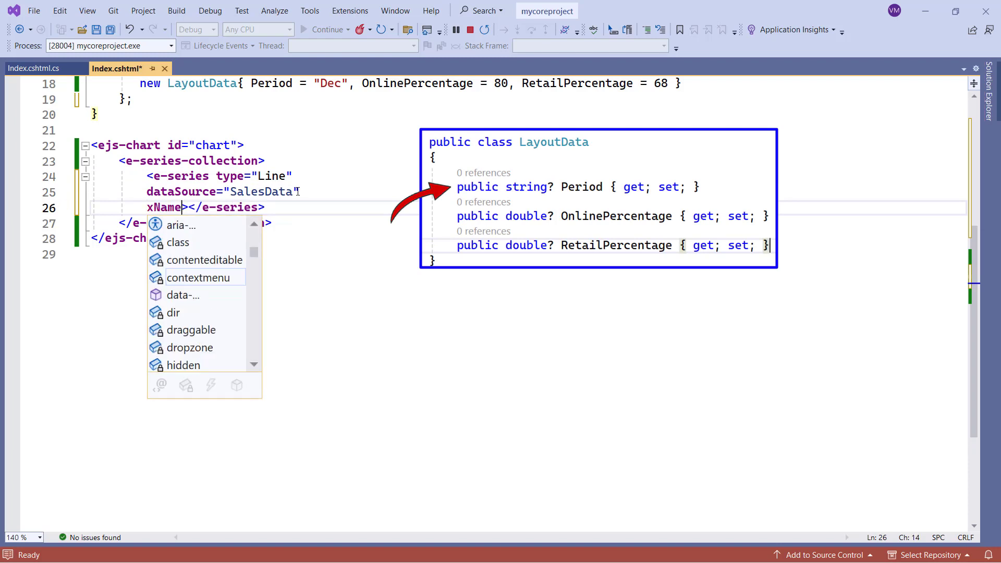
{"action": "type", "text": "\"Period\""}
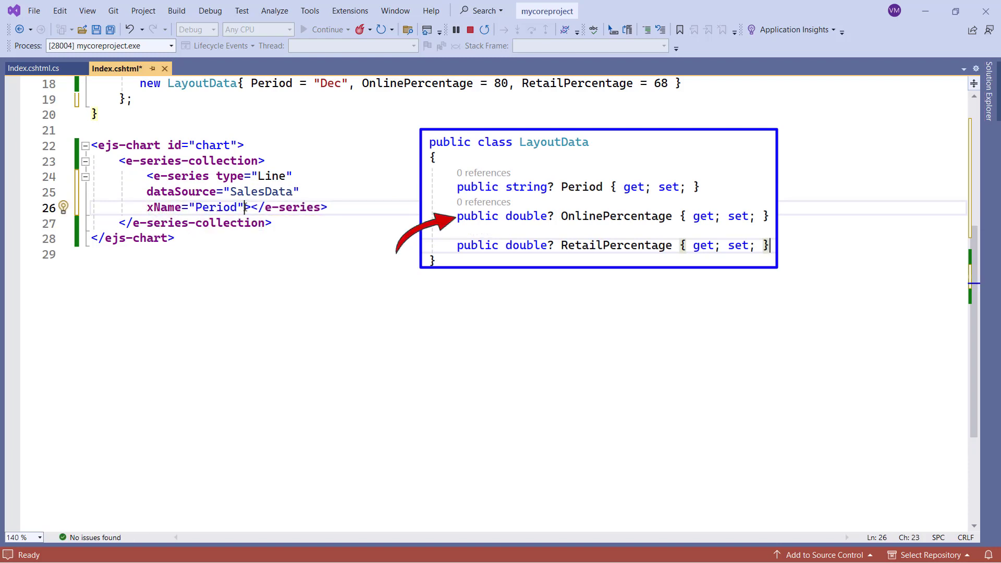
{"action": "key", "text": "enter"}
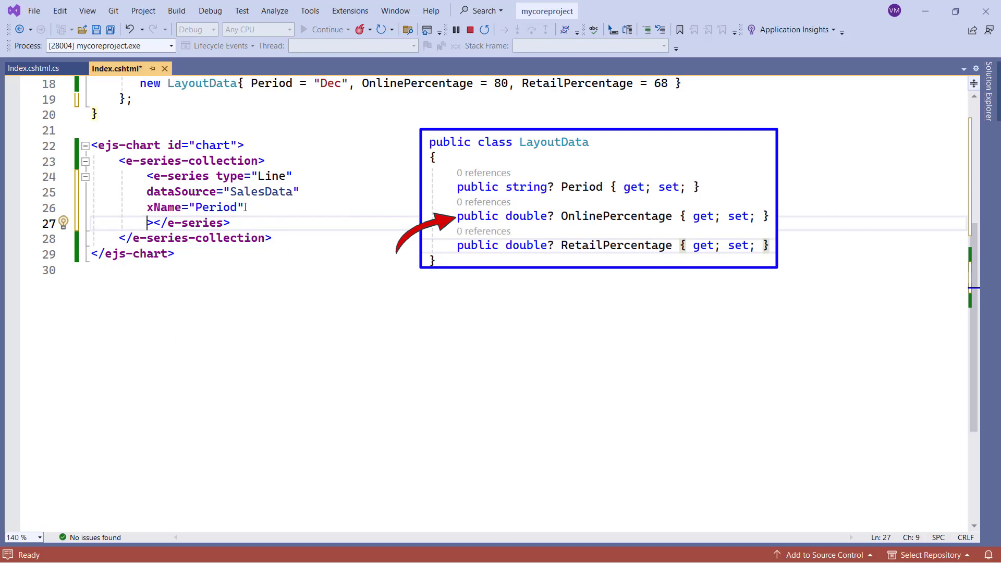
{"action": "type", "text": "yName=\"\""}
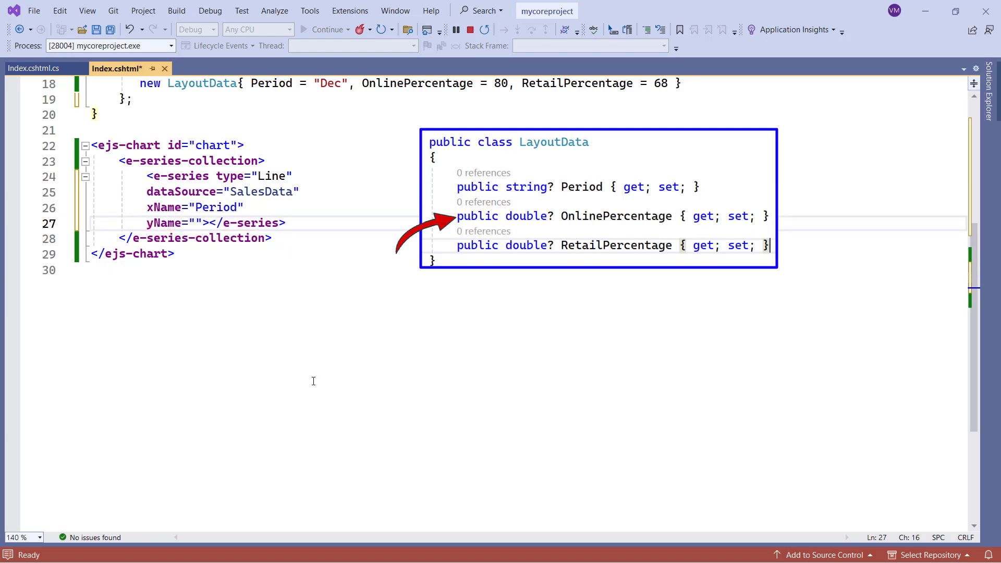
{"action": "type", "text": "OnlinePercentage"}
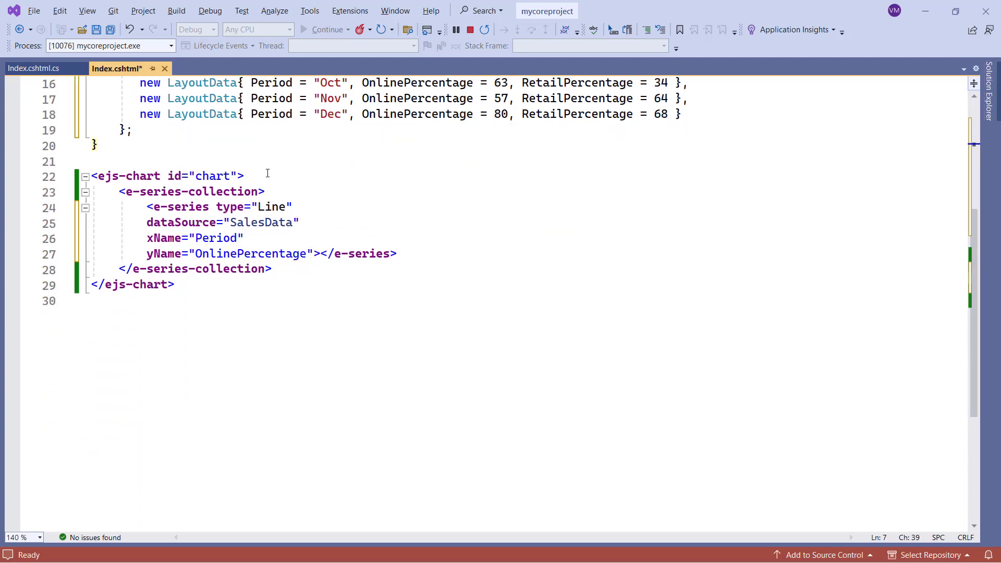
Step: Add an e-chart-primaryxaxis with valueType Category
{"action": "type", "text": "<"}
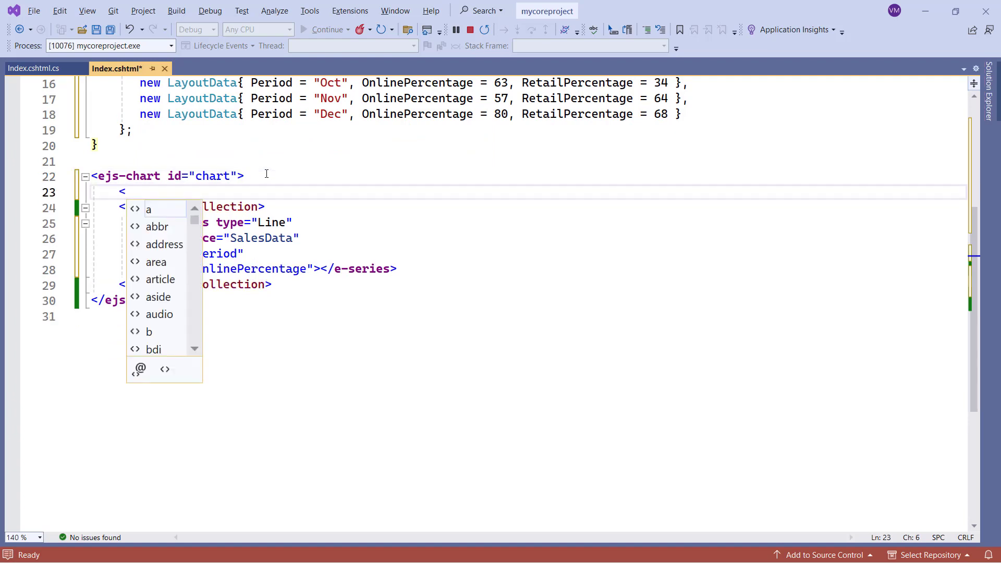
{"action": "type", "text": "e-chart-primaryxaxis></e-chart-primaryxaxis>"}
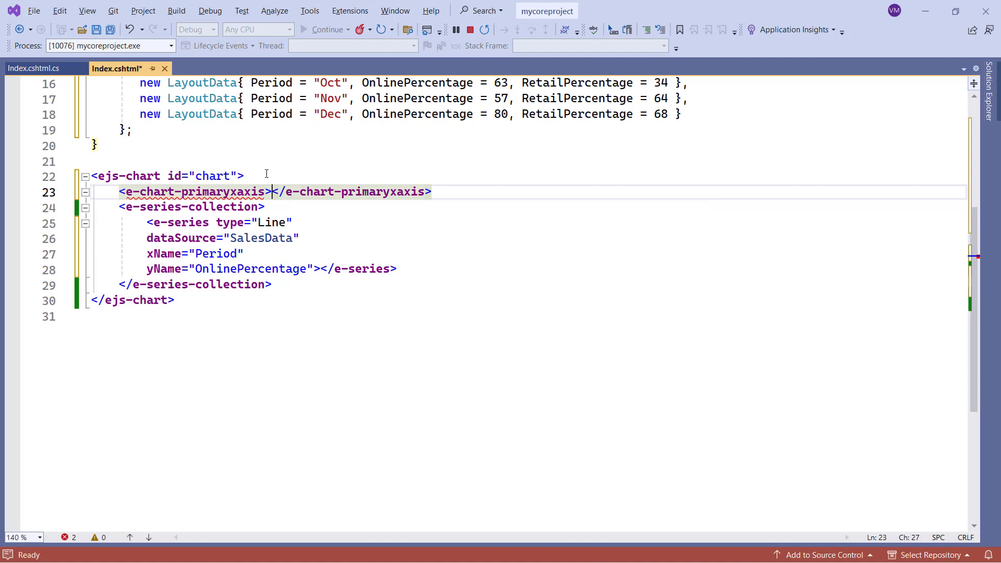
{"action": "type", "text": "valueT"}
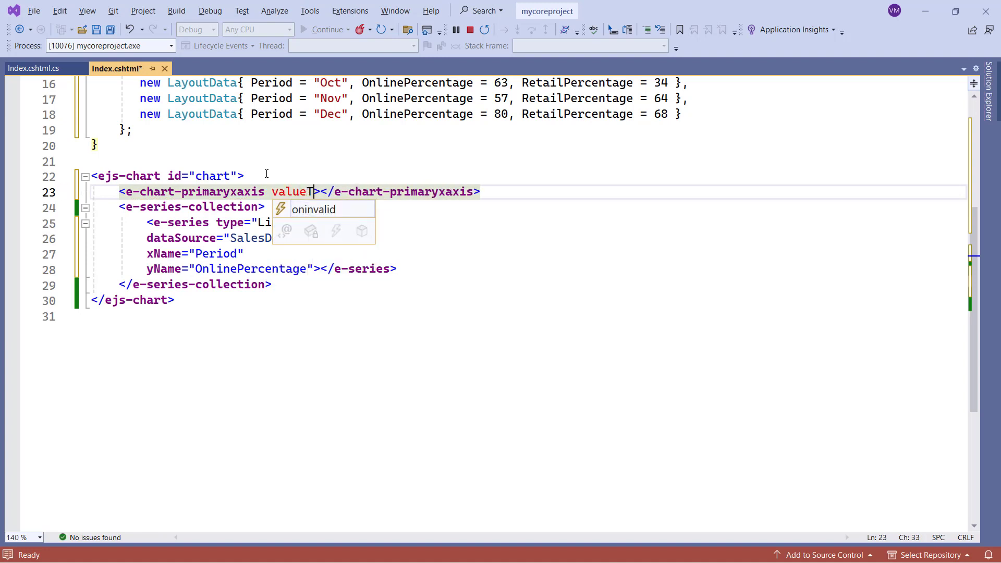
{"action": "type", "text": "ype"}
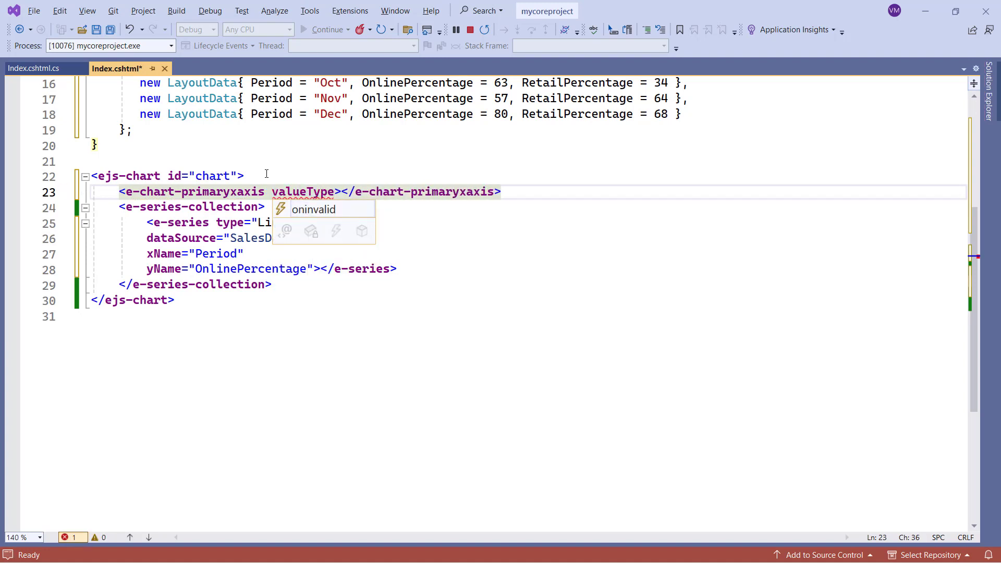
{"action": "type", "text": "Category"}
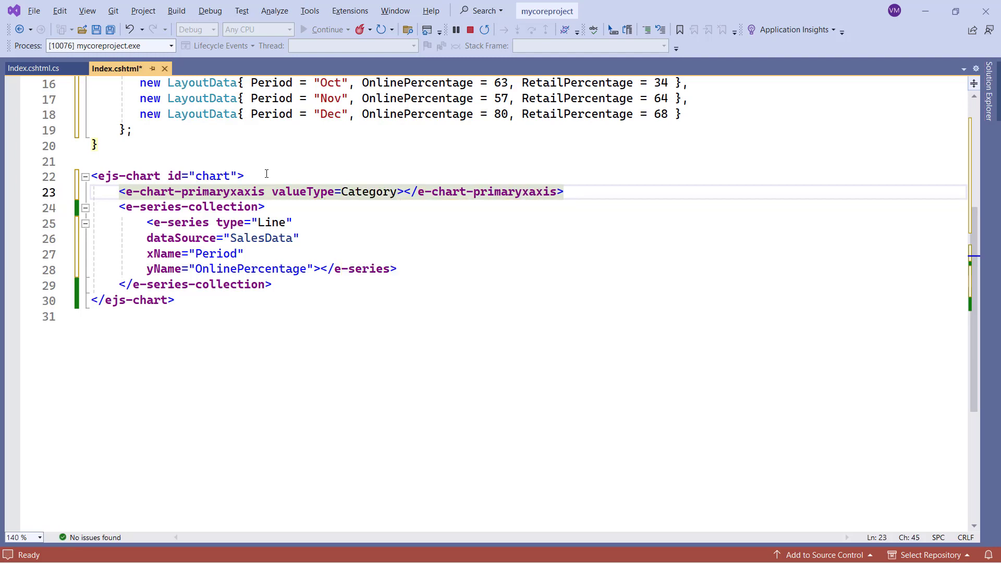
{"action": "left_click", "coordinate": [328, 29]}
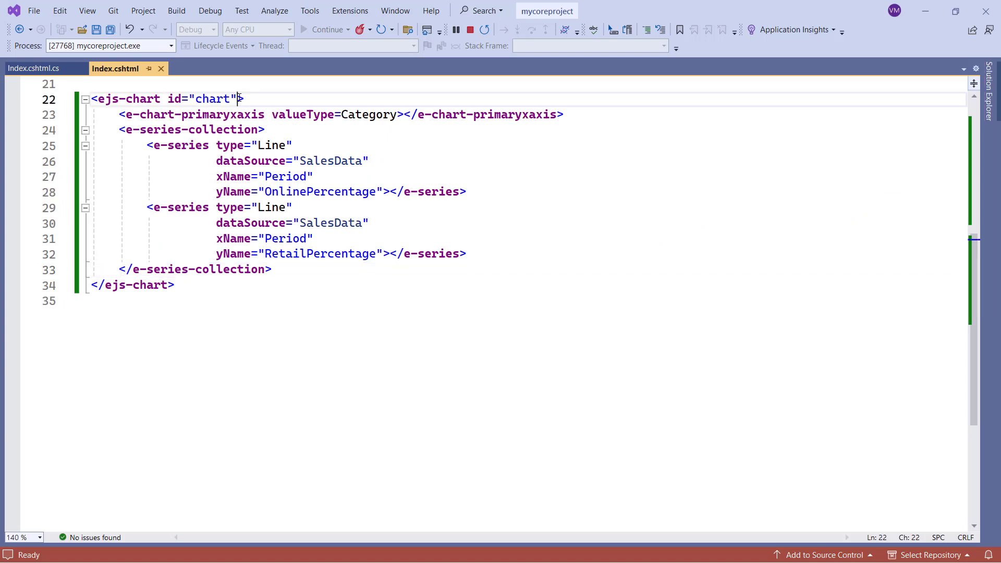
Step: Title the chart "Sales Data", the x-axis "Period" and the y-axis "Sales Percentage"
{"action": "type", "text": "title=\"\""}
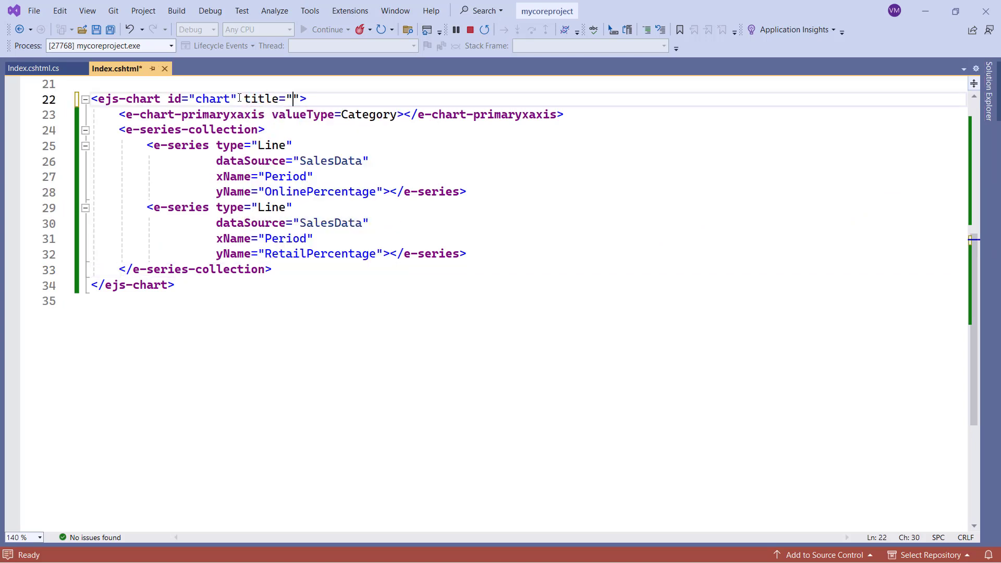
{"action": "type", "text": "Sales Data"}
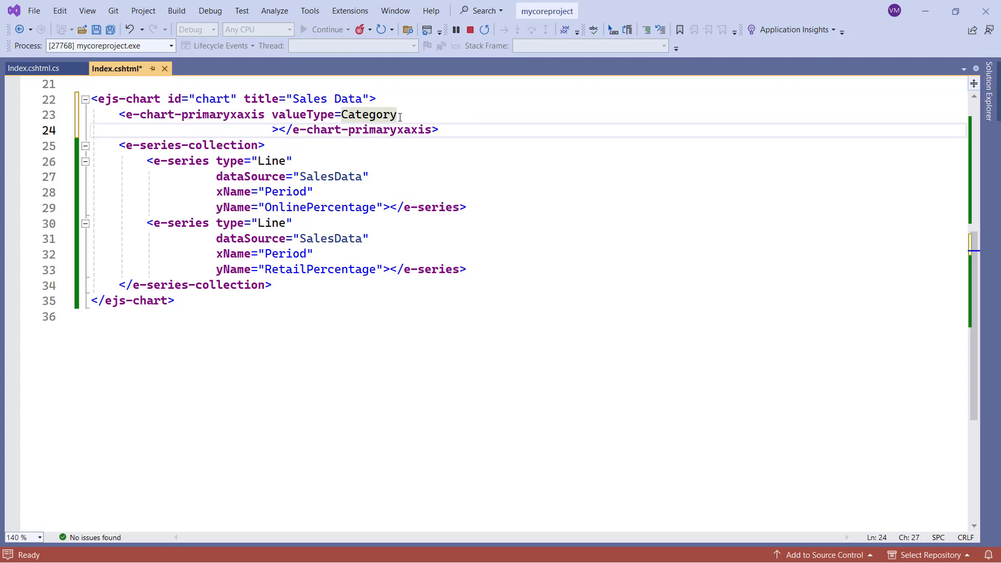
{"action": "type", "text": "title=\"\""}
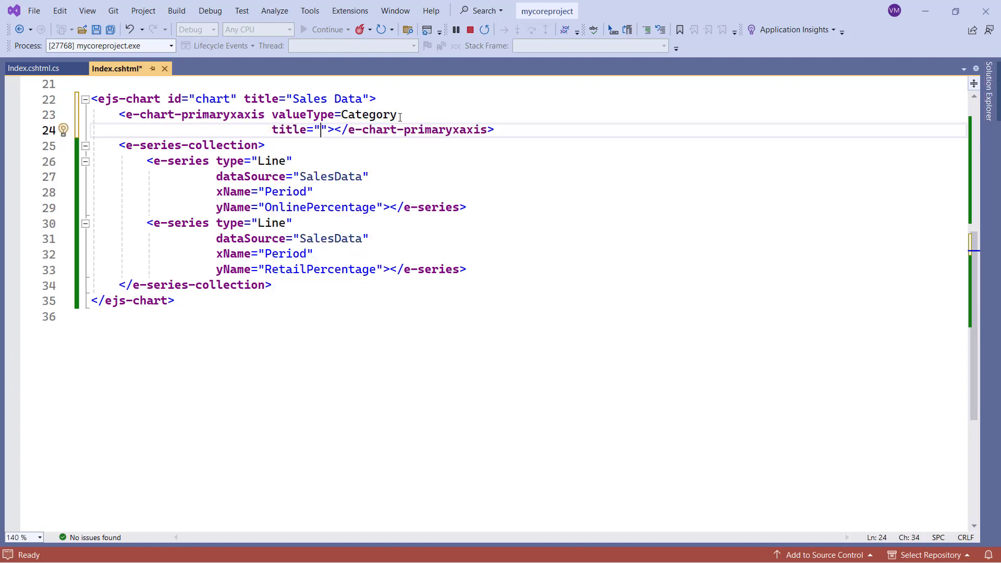
{"action": "type", "text": "Perio"}
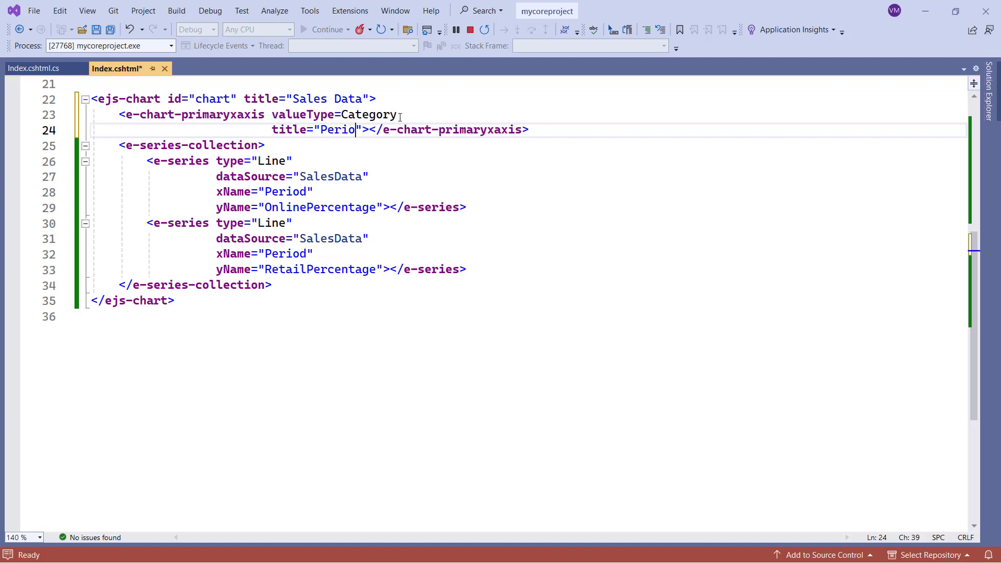
{"action": "type", "text": "d"}
{"action": "type", "text": "<"}
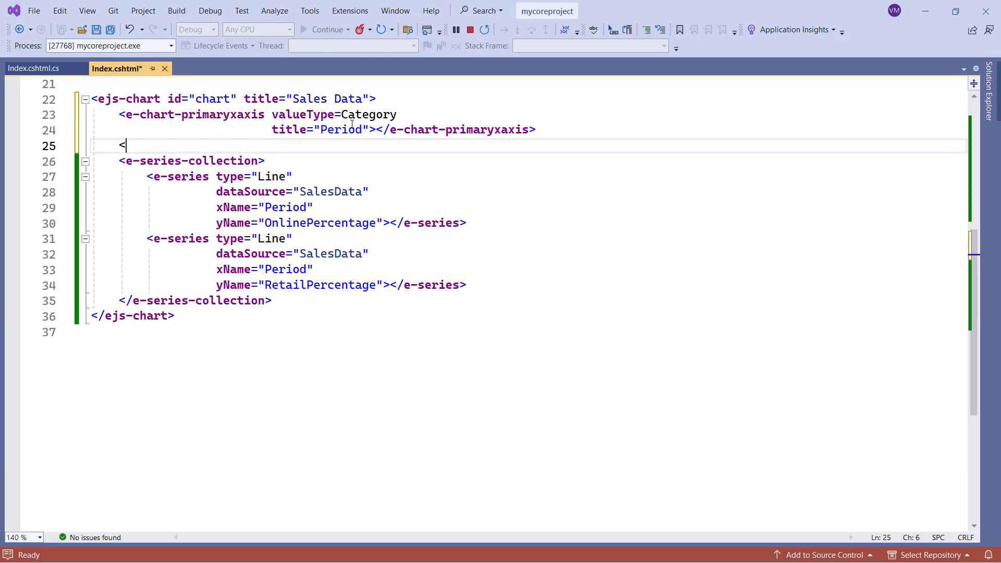
{"action": "type", "text": "e-chart-primaryyaxis title=\"Sales P\"></e-chart-primaryyaxis>"}
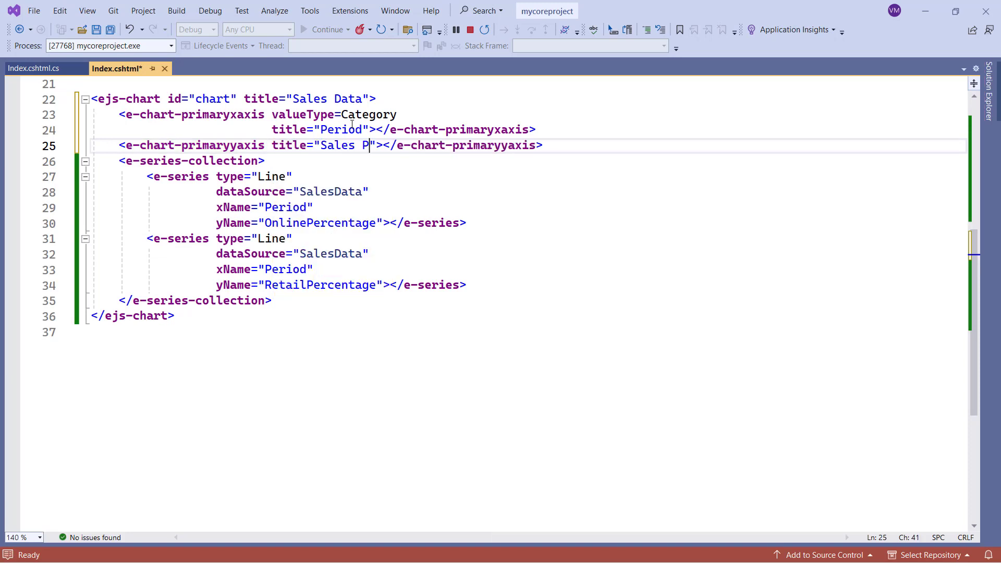
{"action": "type", "text": "ercentage"}
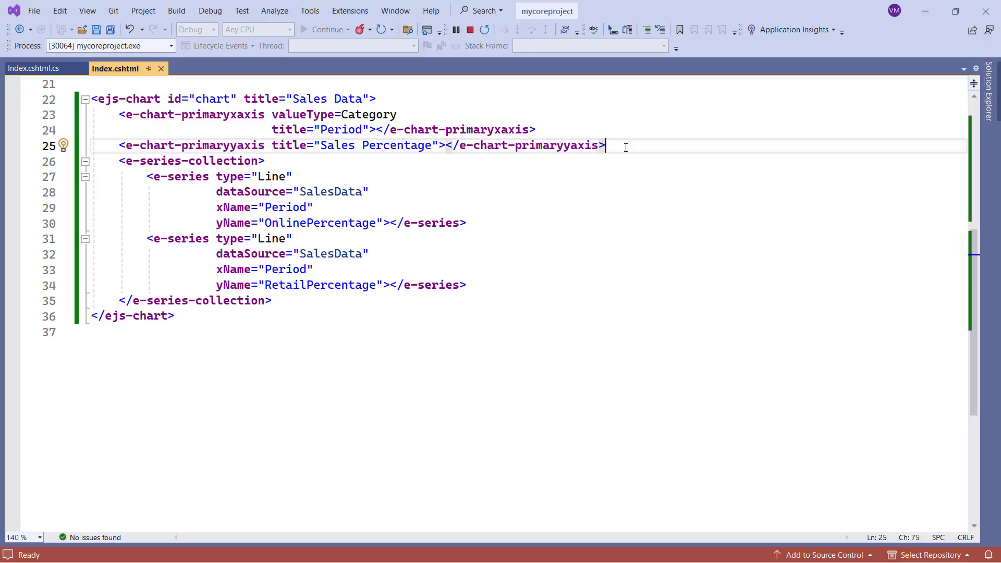
Step: Add e-chart-legendsettings with visible=true to the chart
{"action": "type", "text": "<e-"}
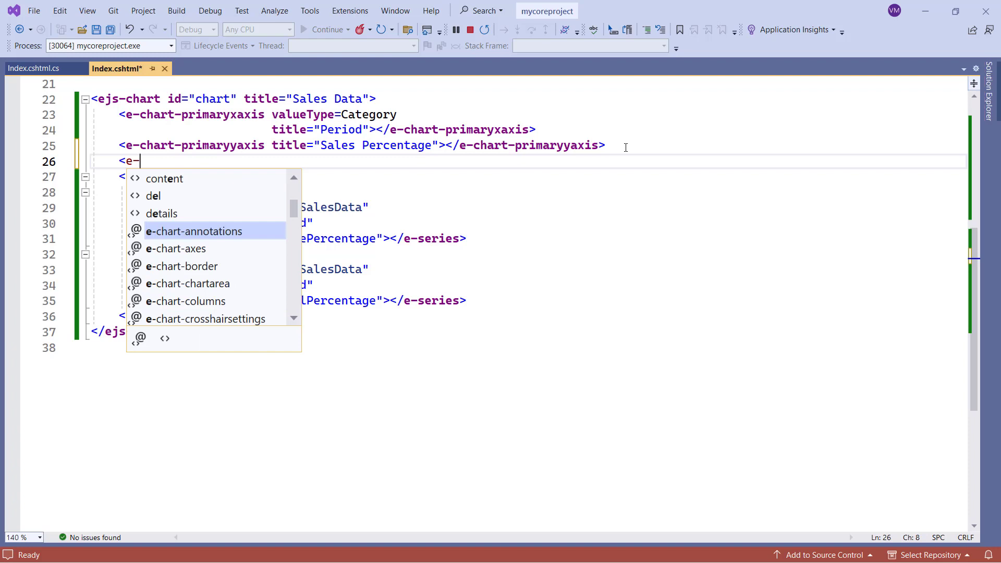
{"action": "type", "text": "chart-legendsettings ></e-chart-legendsettings>"}
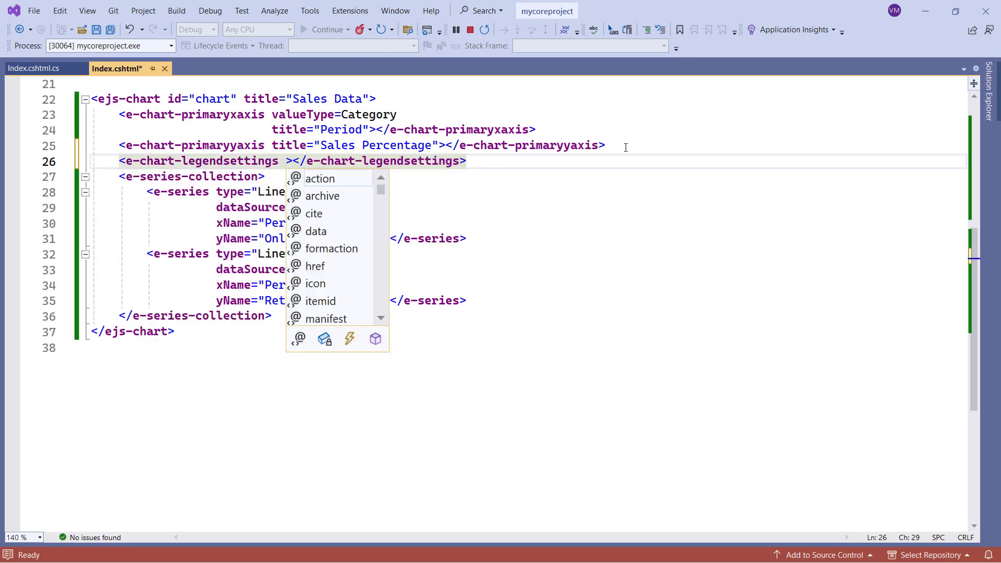
{"action": "type", "text": "visible="}
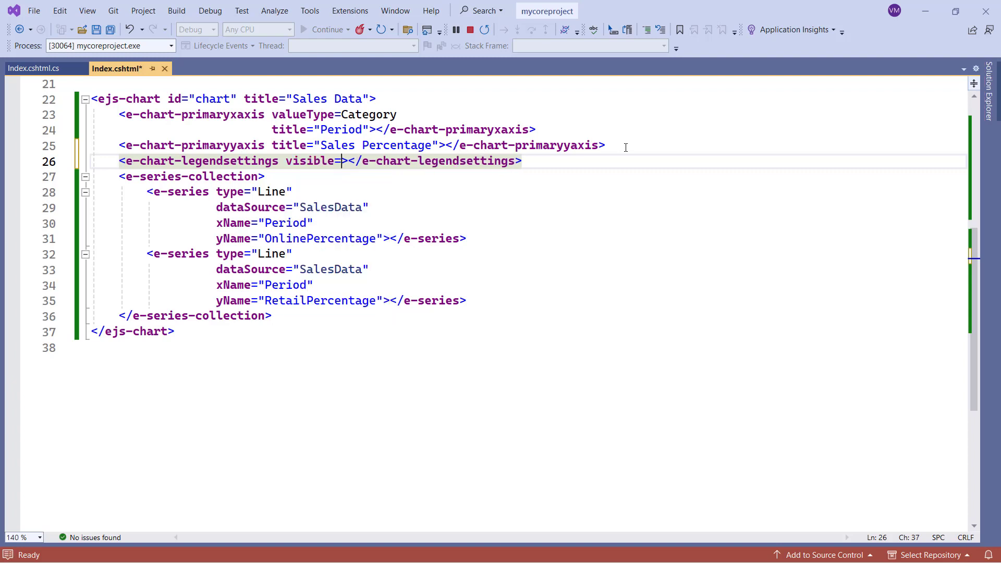
{"action": "type", "text": "true"}
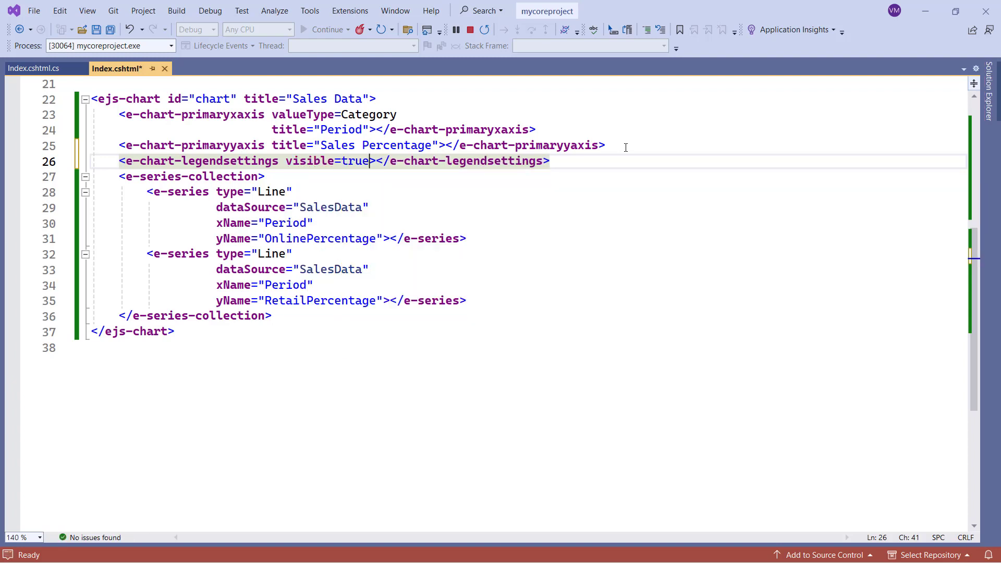
Step: Name the two series "Online" and "Retail" and save the page
{"action": "type", "text": "name=\"\""}
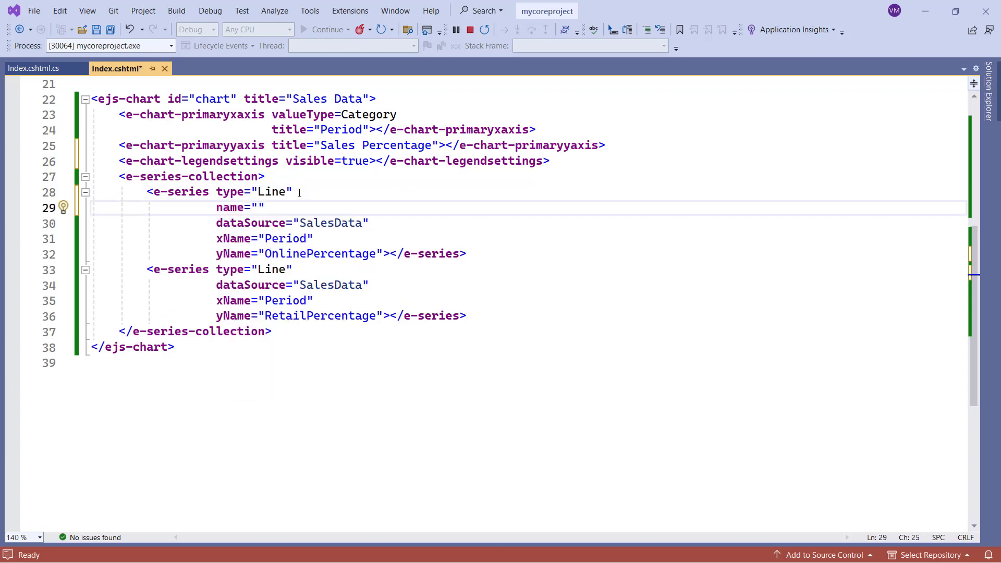
{"action": "type", "text": "Online"}
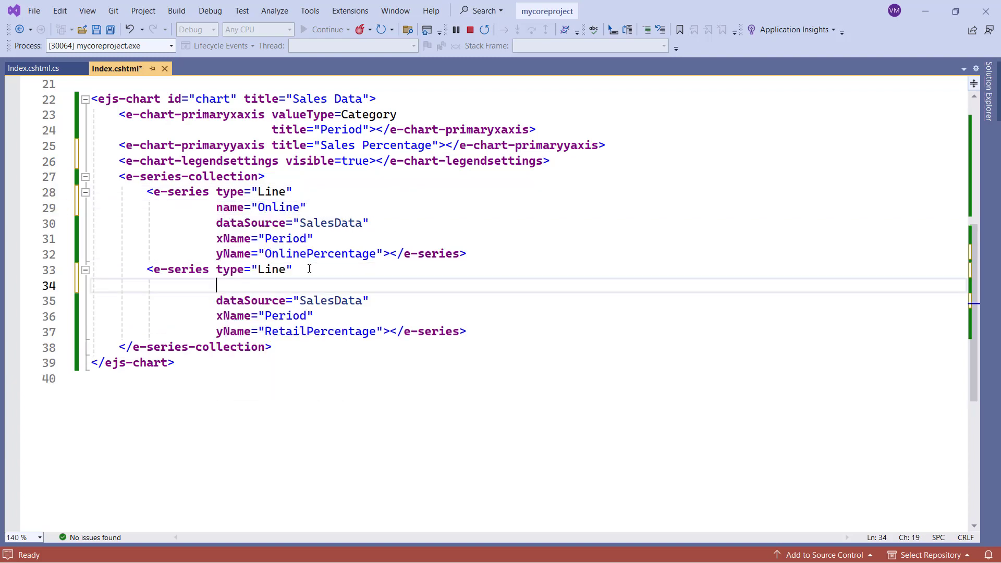
{"action": "type", "text": "name=\"Ret\""}
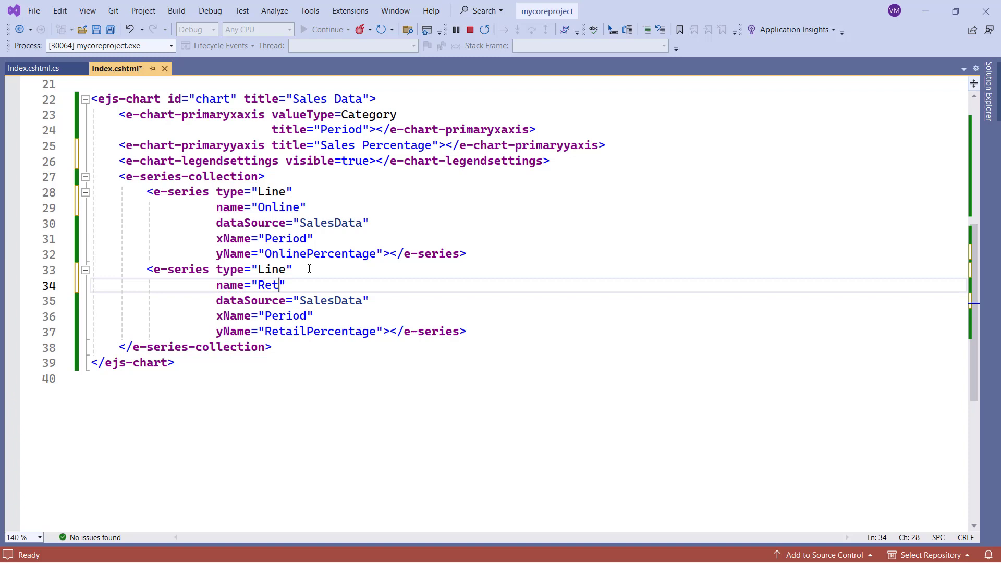
{"action": "type", "text": "ail"}
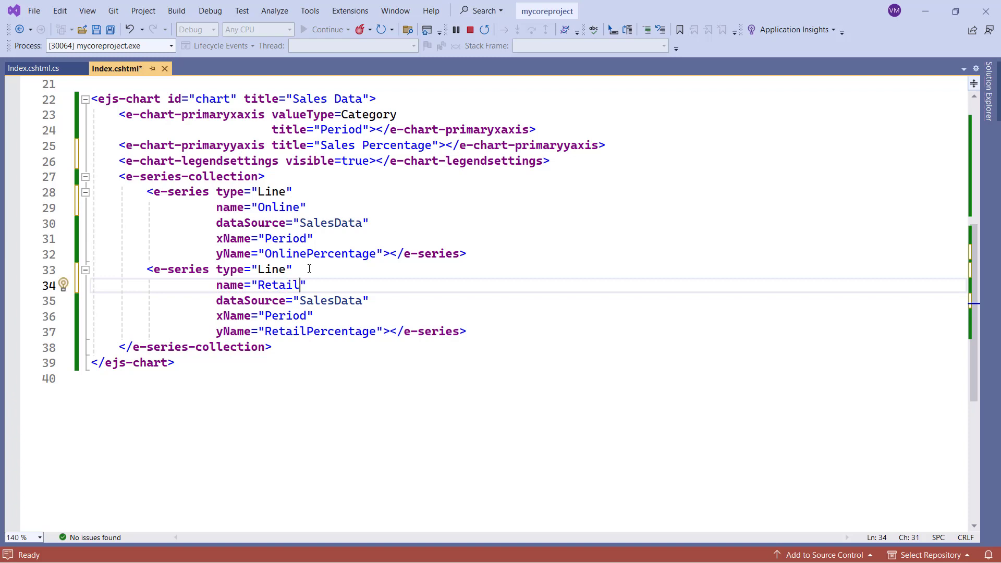
{"action": "key", "text": "ctrl+s"}
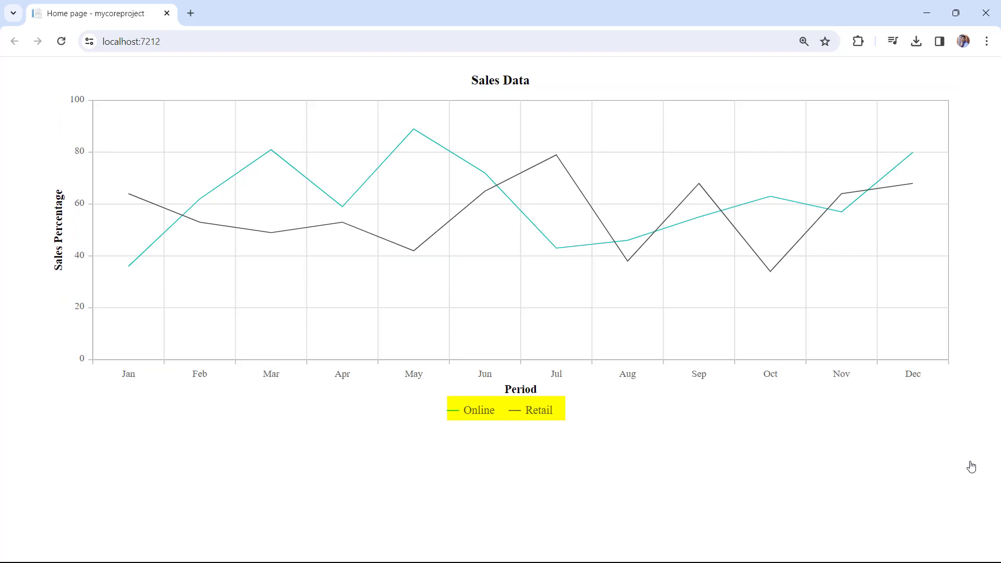
Step: Check the refreshed chart in Chrome for the Online and Retail legend
{"action": "left_click", "coordinate": [477, 410]}
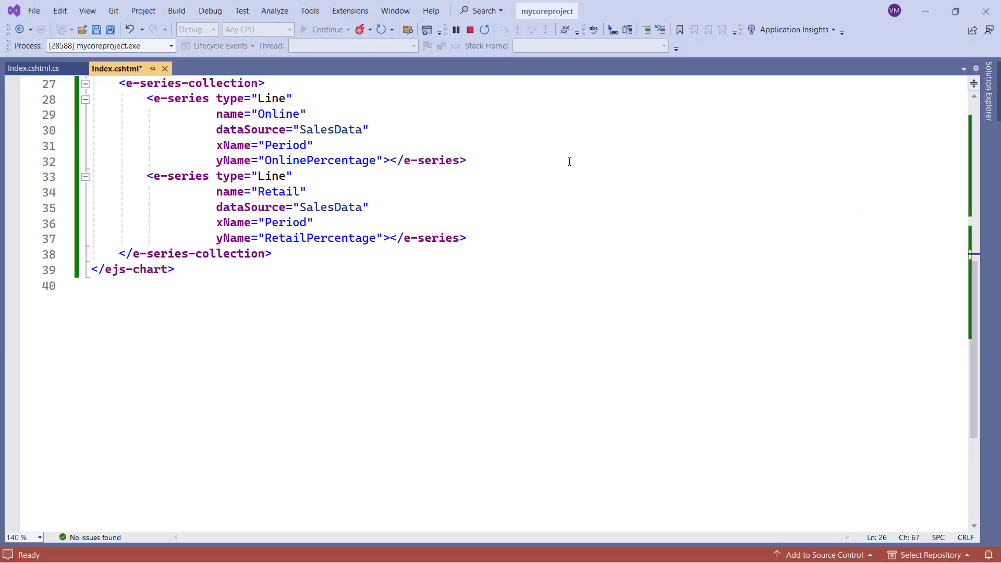
Step: Add <e-series-marker visible=true> with a nested visible <e-series-datalabel> to the Online series
{"action": "type", "text": "<"}
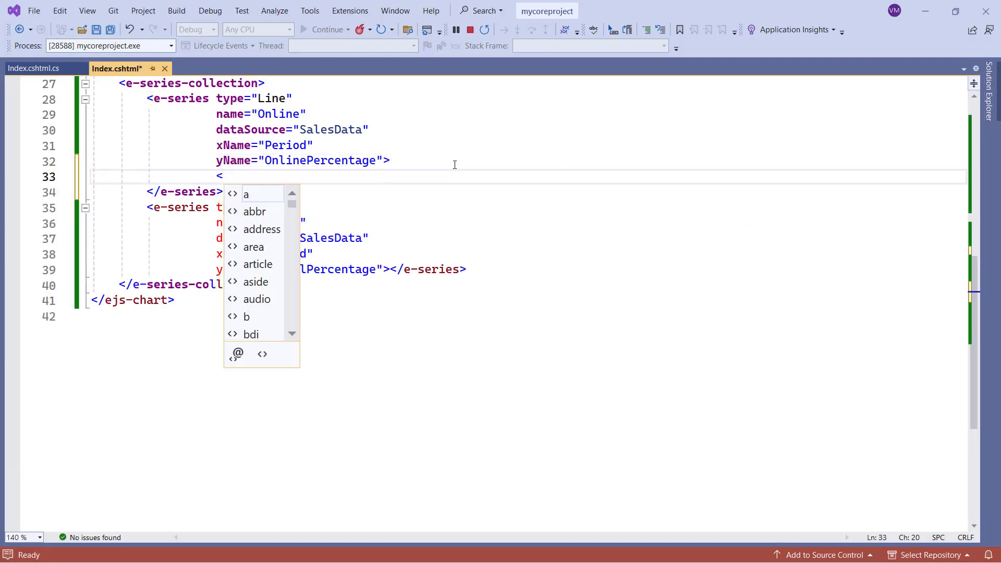
{"action": "type", "text": "e-series"}
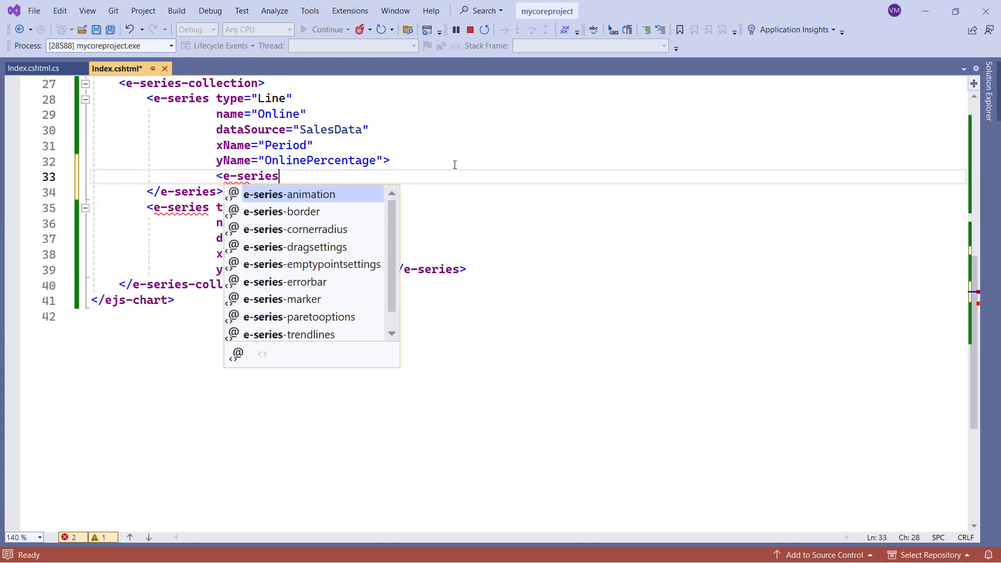
{"action": "type", "text": "-marker v></e-series-marker>"}
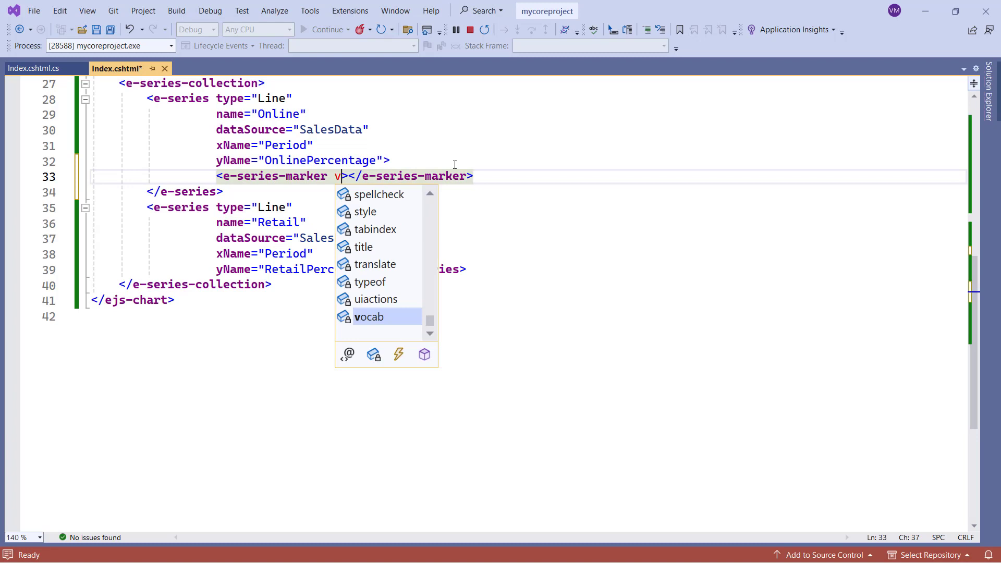
{"action": "type", "text": "isible"}
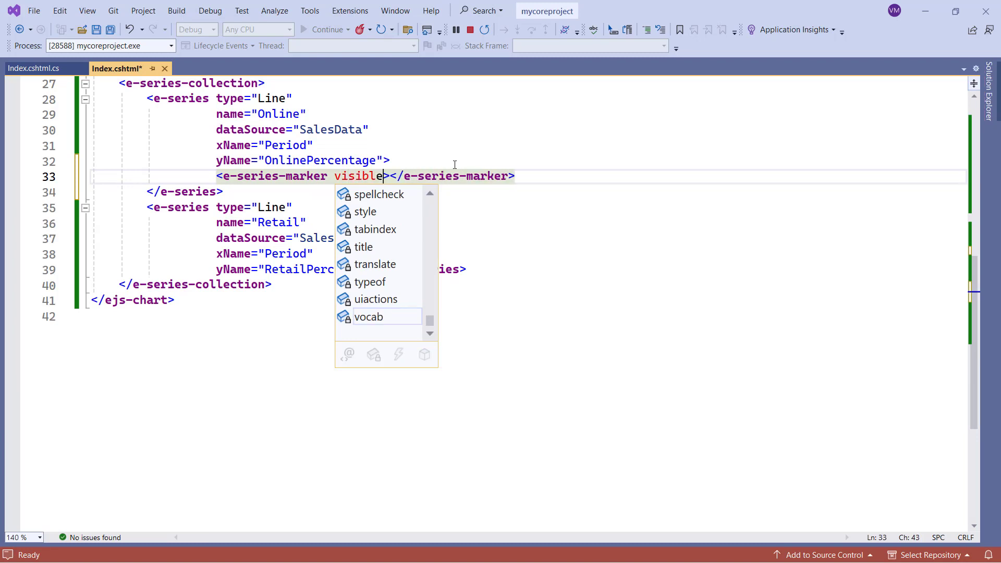
{"action": "type", "text": "=tr"}
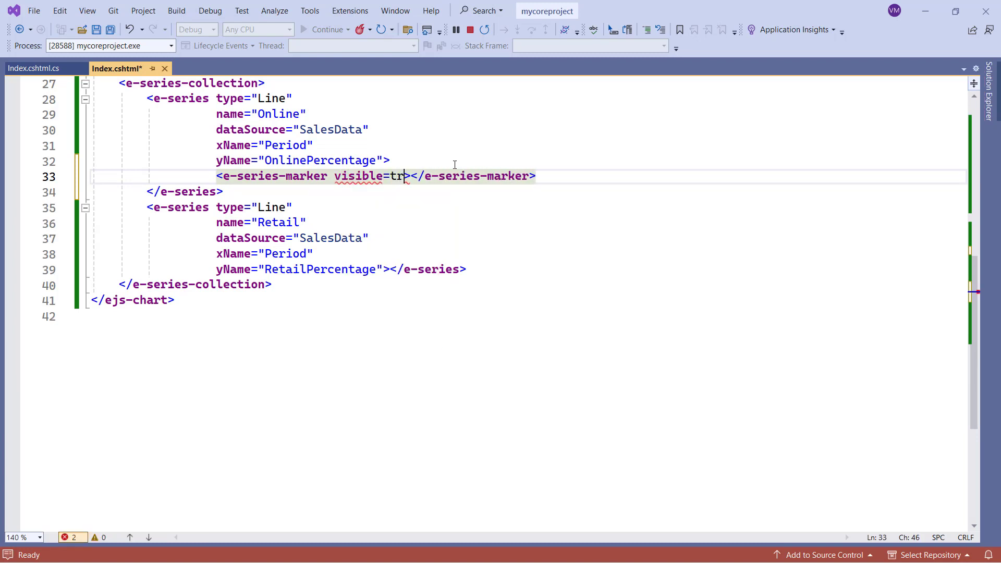
{"action": "type", "text": "ue"}
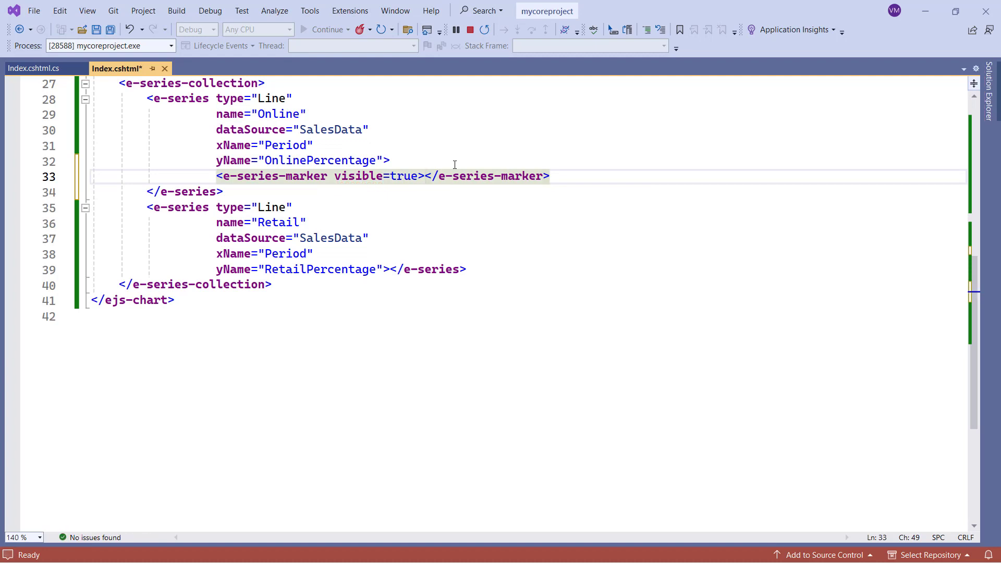
{"action": "type", "text": "<e"}
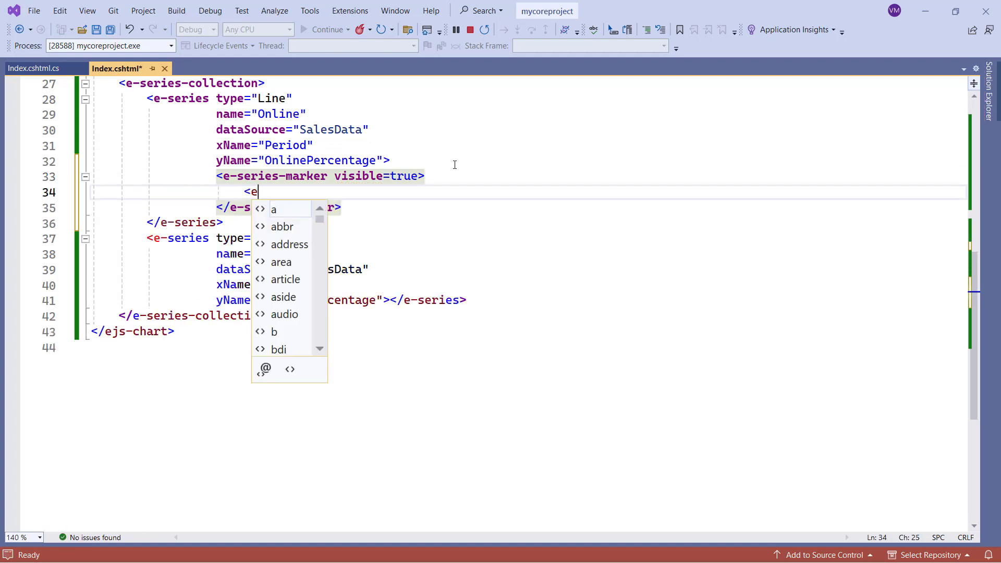
{"action": "type", "text": "-series-datalabel"}
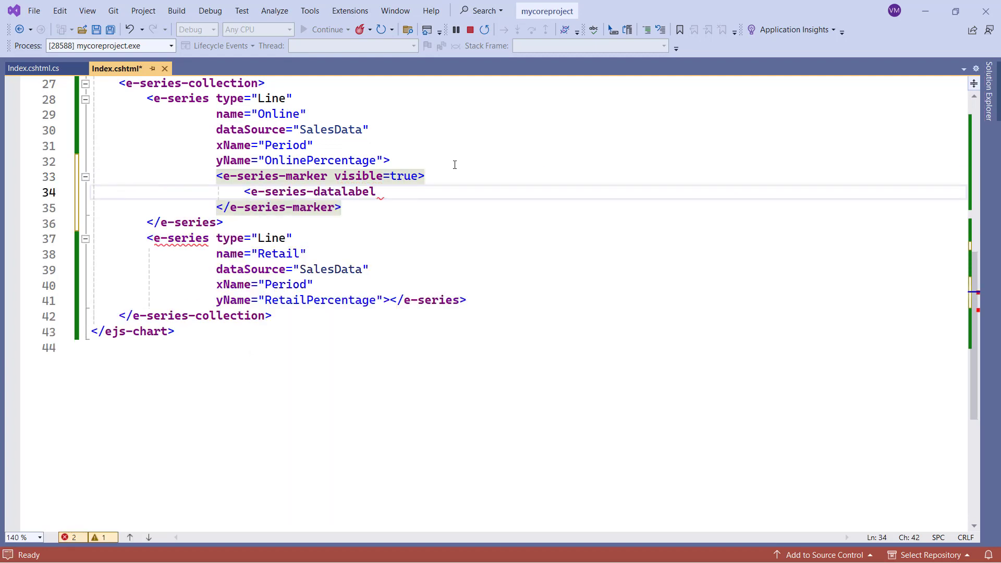
{"action": "type", "text": "></e-series-datalabel>"}
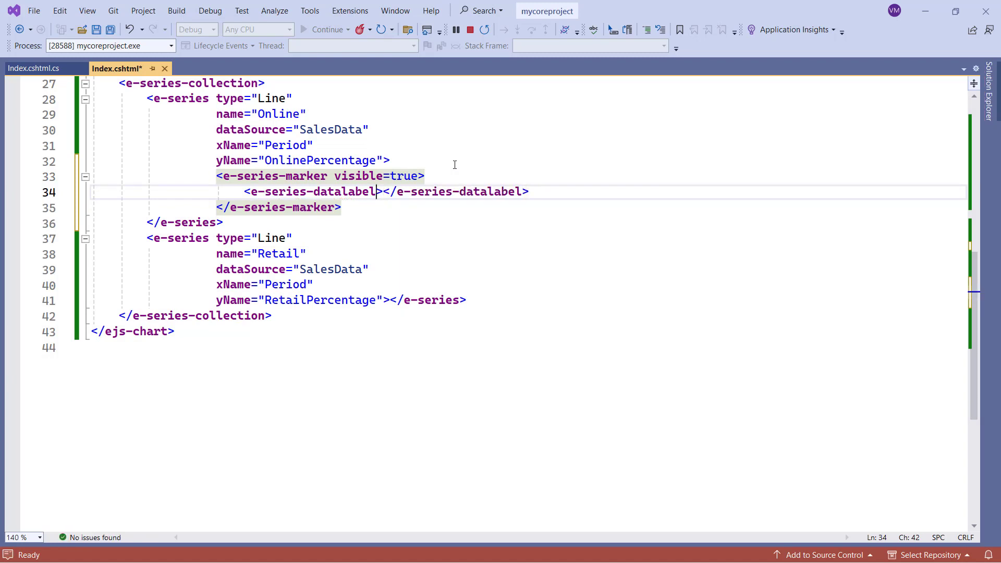
{"action": "type", "text": "visib"}
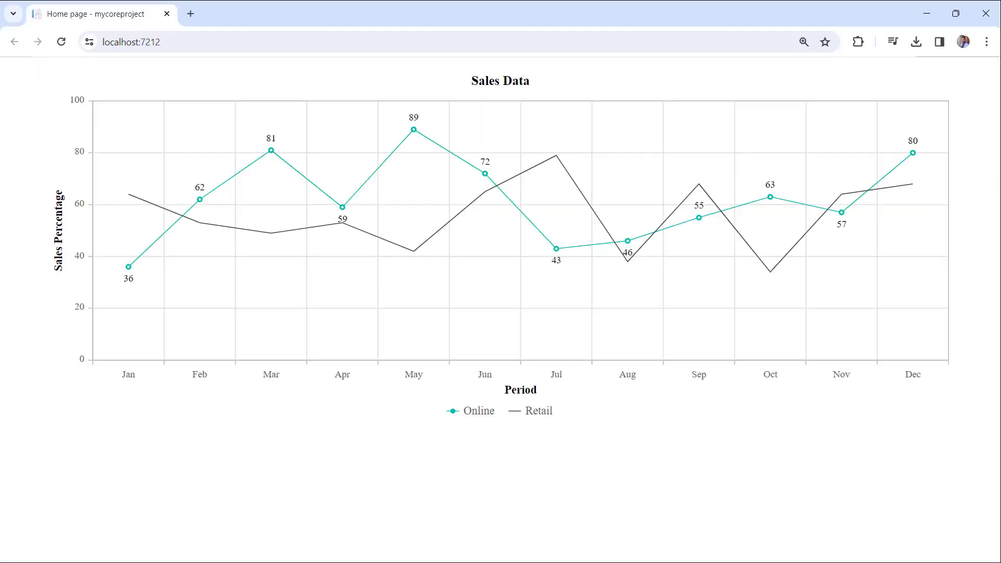
{"action": "mouse_move", "coordinate": [270, 152]}
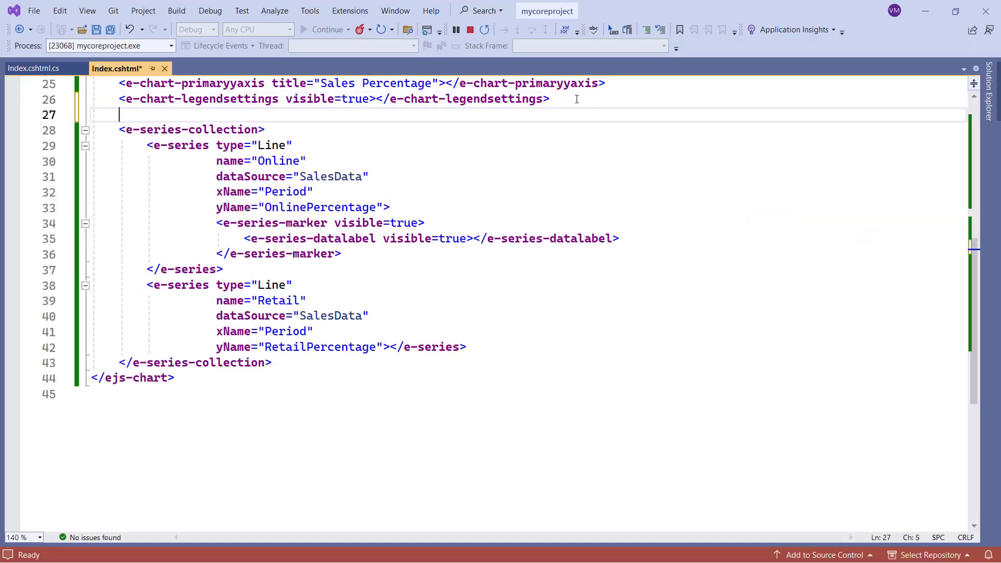
Step: Add an <e-chart-tooltipsettings enable=true> tag above the series collection
{"action": "type", "text": "<e-chart-tooltipsettings"}
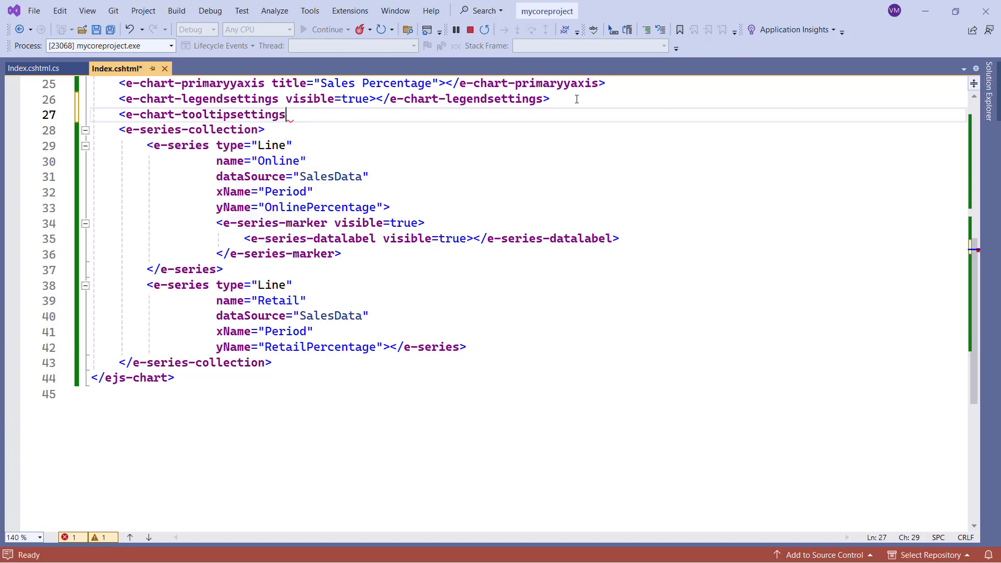
{"action": "type", "text": "></e-chart-tooltipsettings>"}
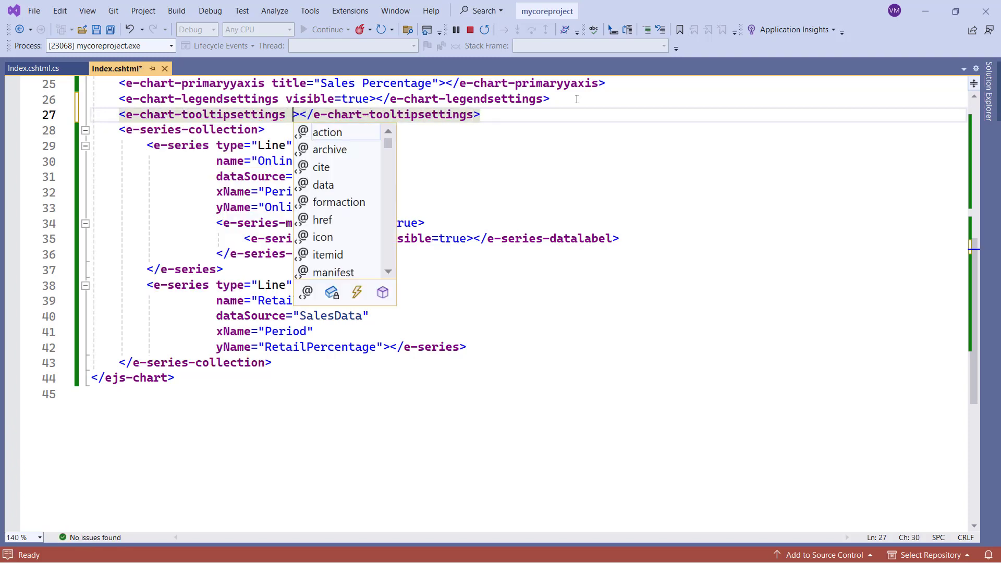
{"action": "type", "text": "enabl"}
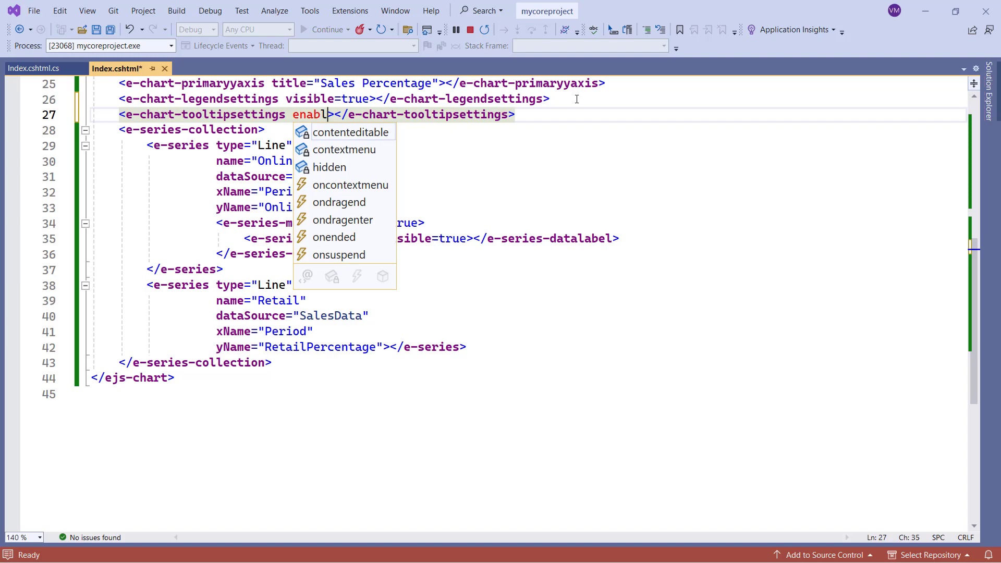
{"action": "type", "text": "e=true"}
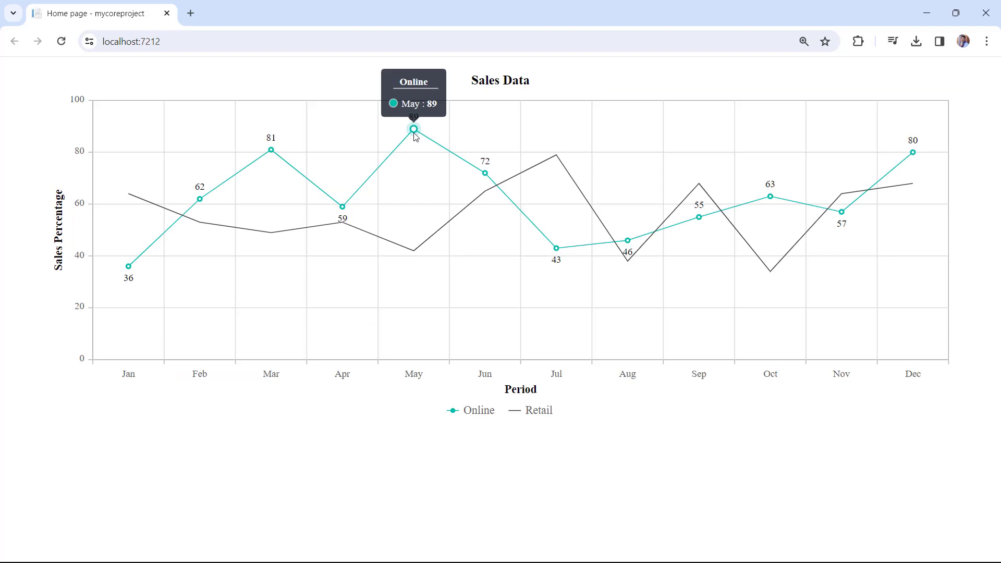
{"action": "mouse_move", "coordinate": [467, 168]}
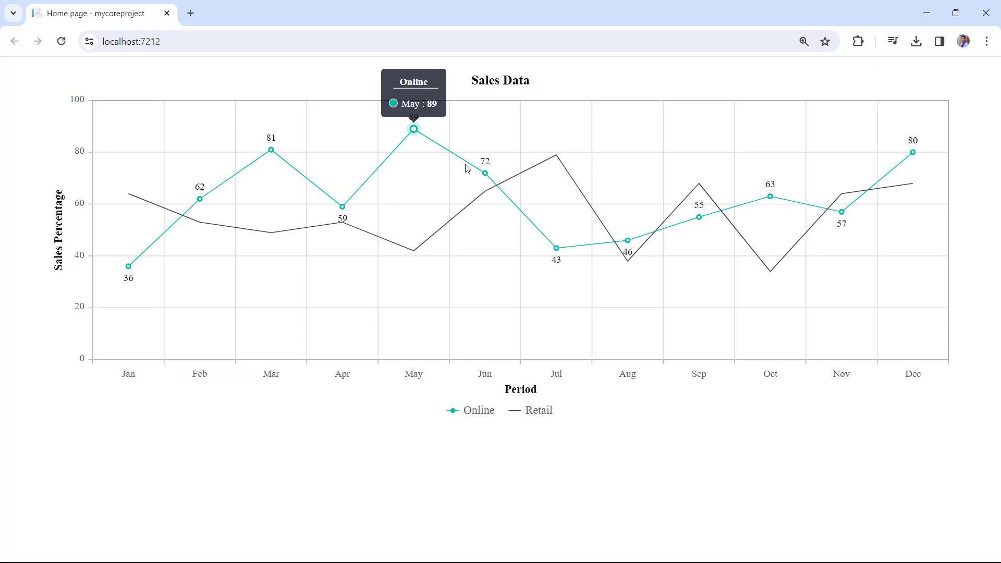
{"action": "mouse_move", "coordinate": [484, 172]}
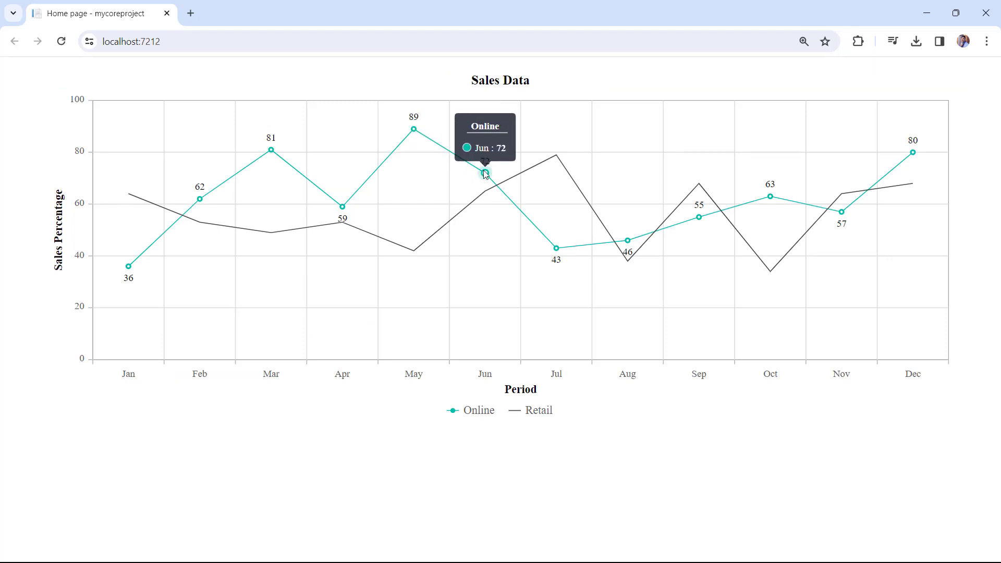